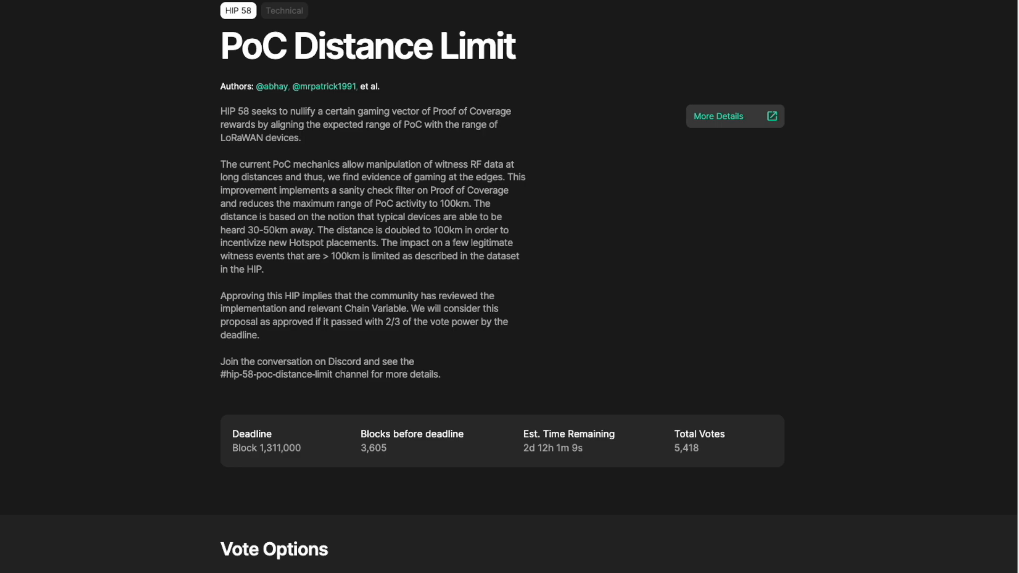
# Scroll the HIP 58 proposal and briefly highlight its opening sentence about aligning PoC range
pyautogui.click(717, 115)
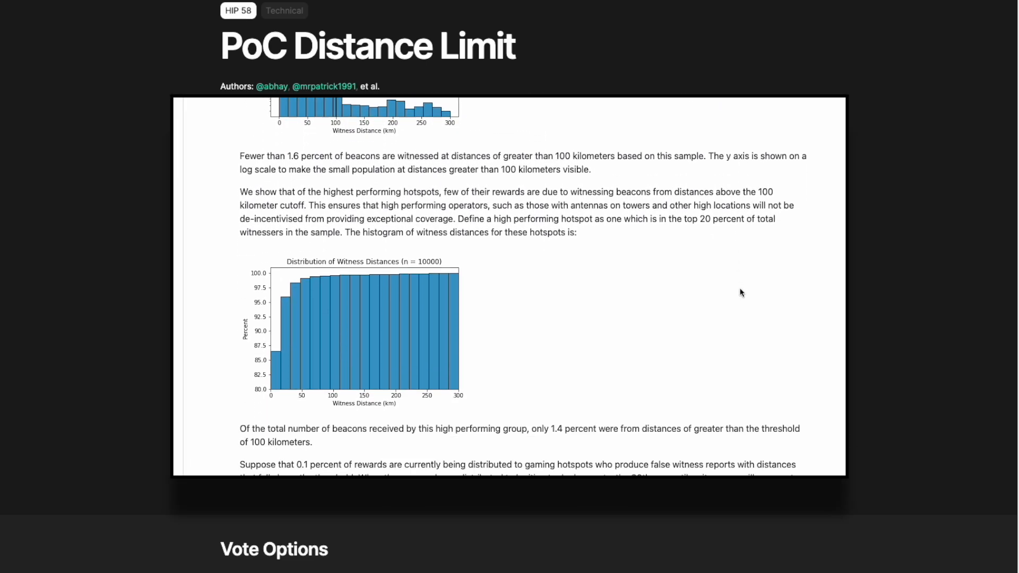
pyautogui.scroll(-3)
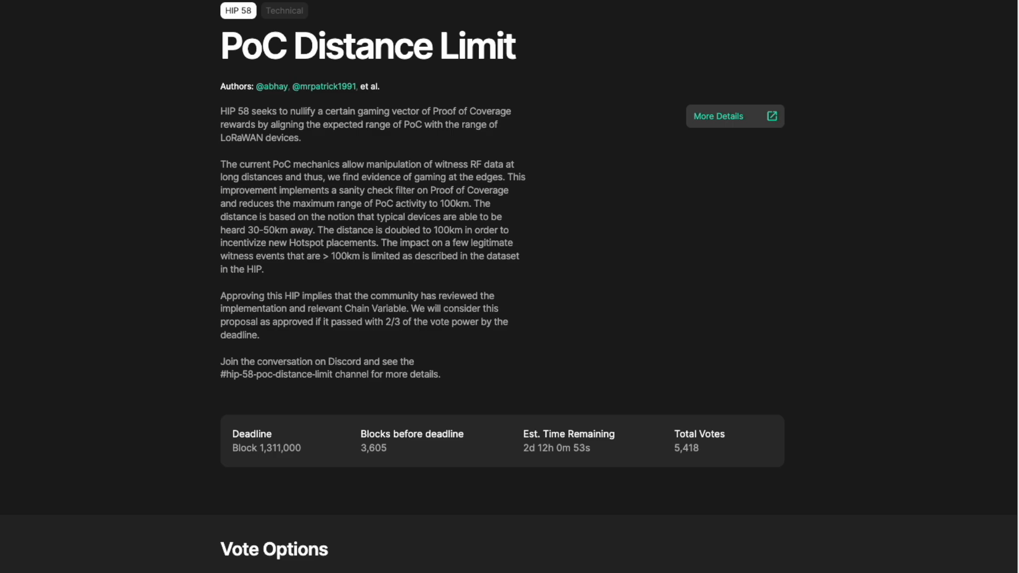
pyautogui.click(734, 116)
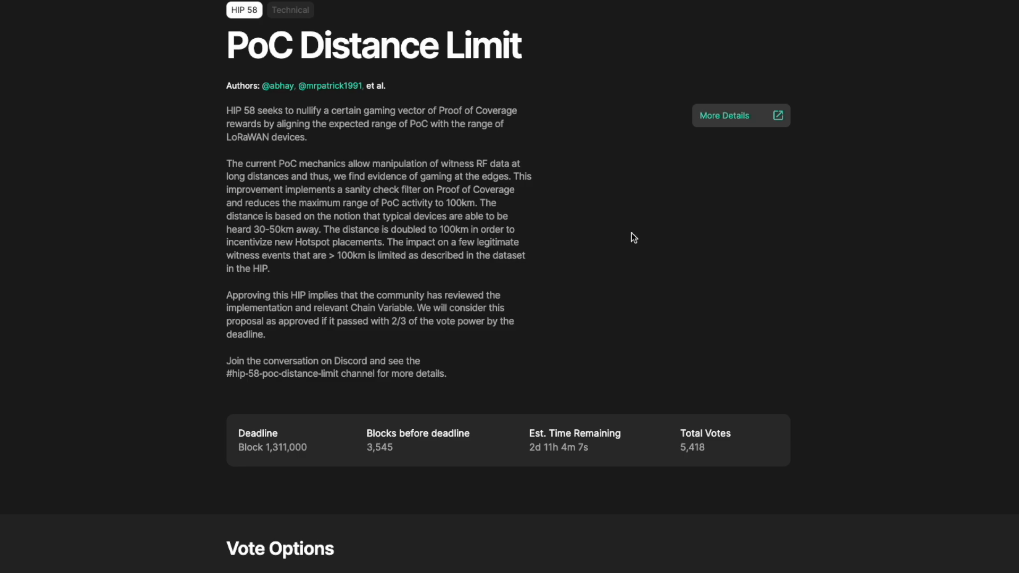
pyautogui.scroll(-3)
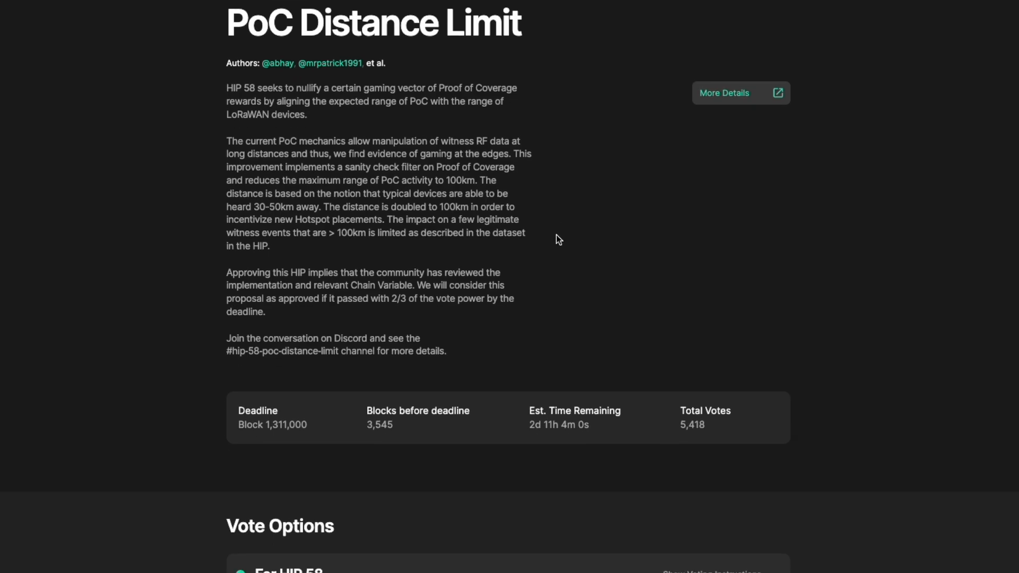
pyautogui.scroll(-3)
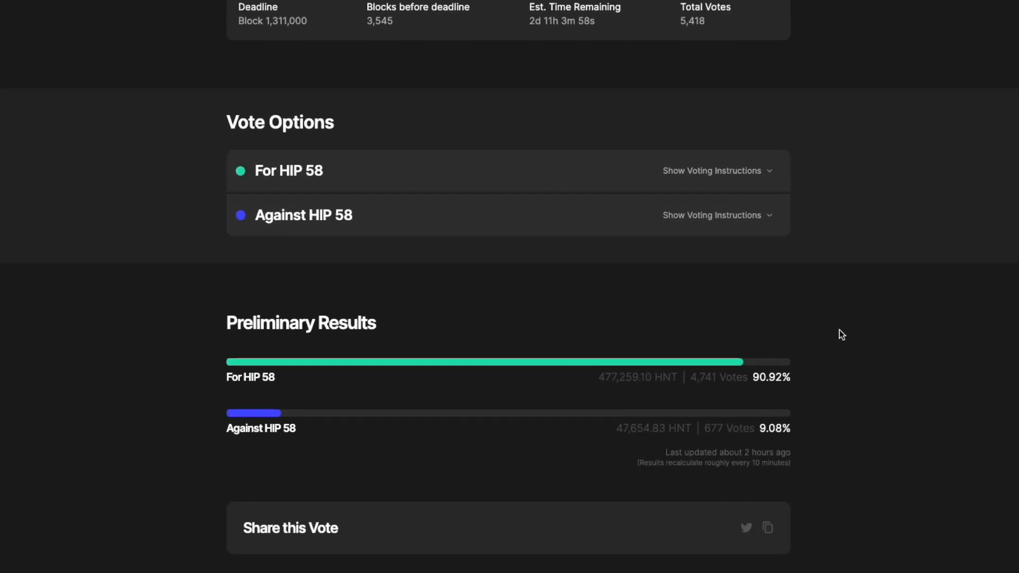
pyautogui.moveTo(794, 434)
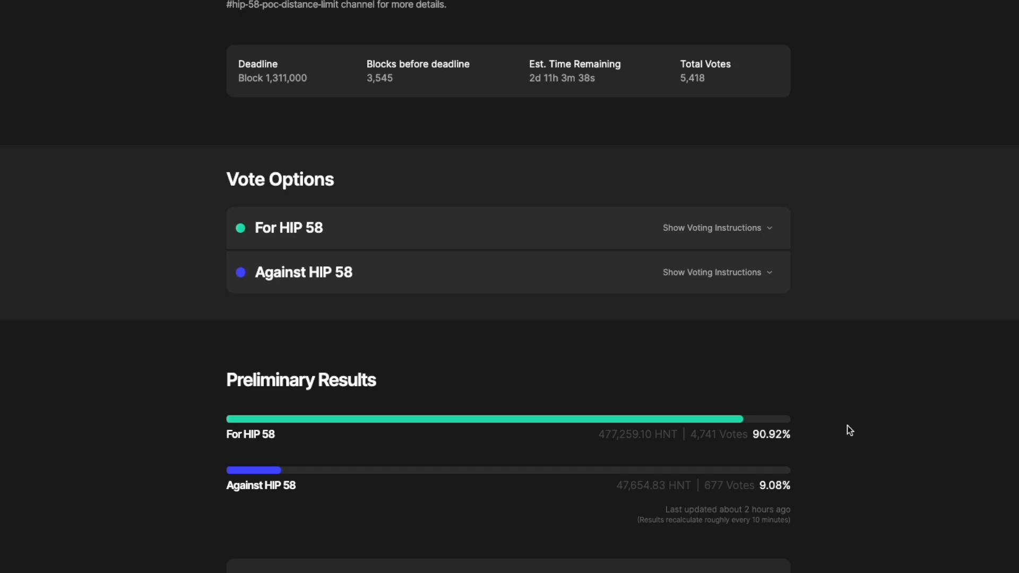
pyautogui.moveTo(854, 423)
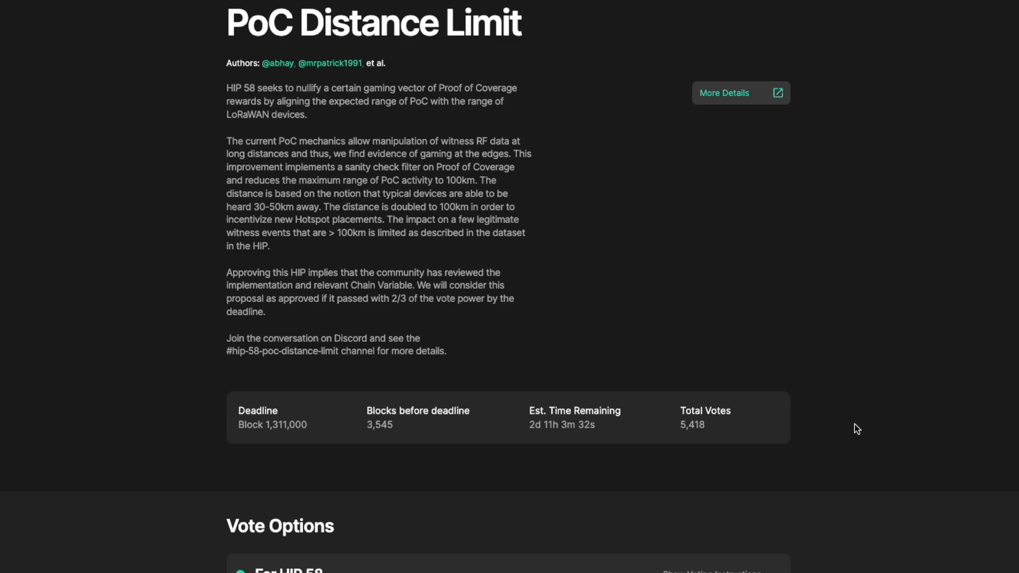
pyautogui.moveTo(629, 231)
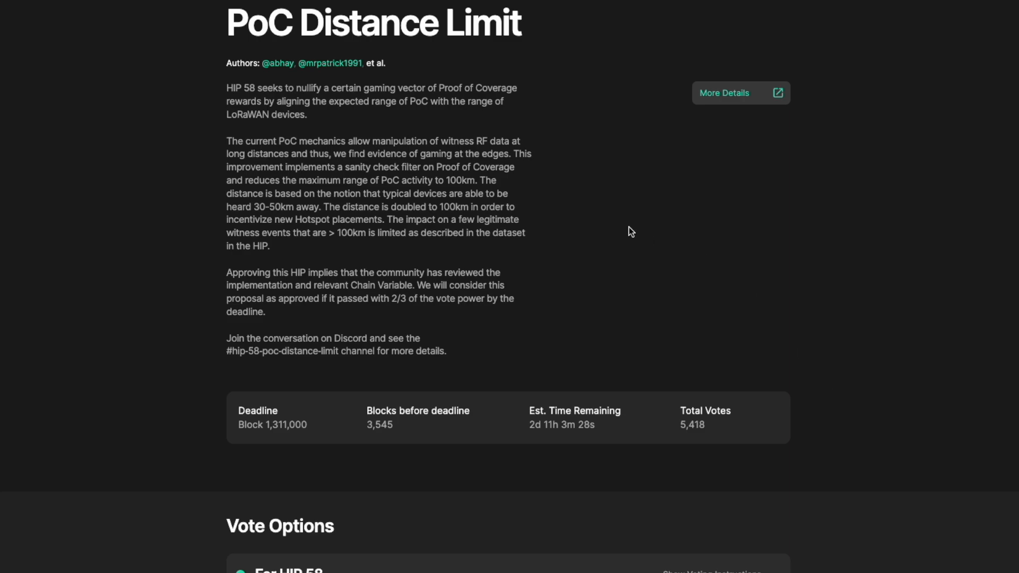
pyautogui.moveTo(533, 254)
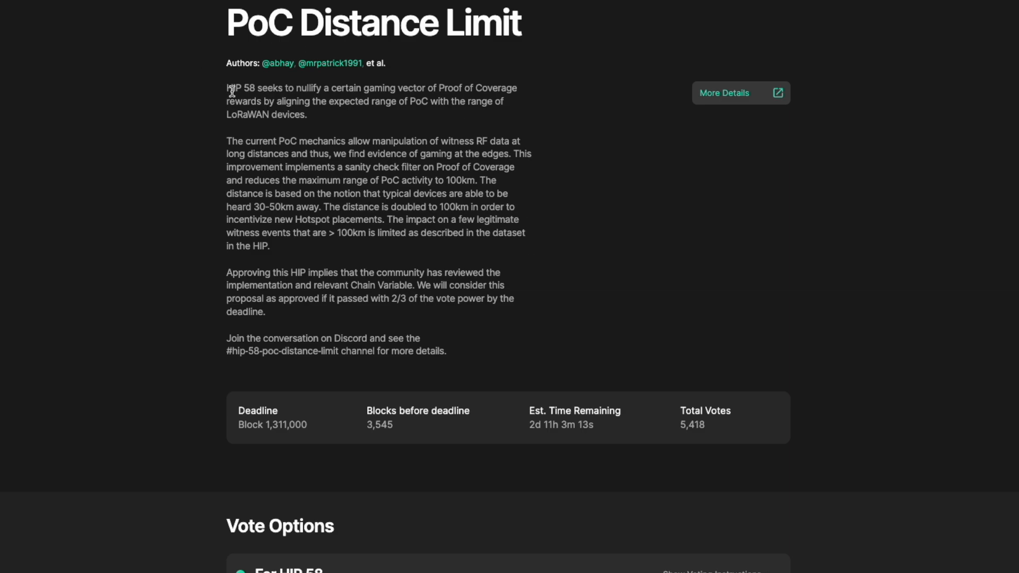
pyautogui.moveTo(226, 88); pyautogui.dragTo(305, 114)
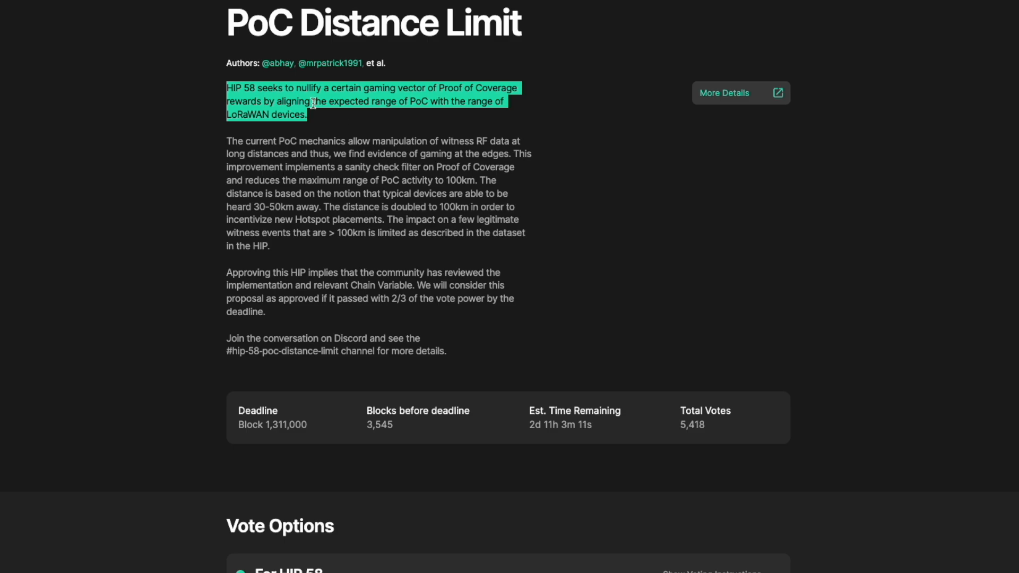
pyautogui.moveTo(403, 124)
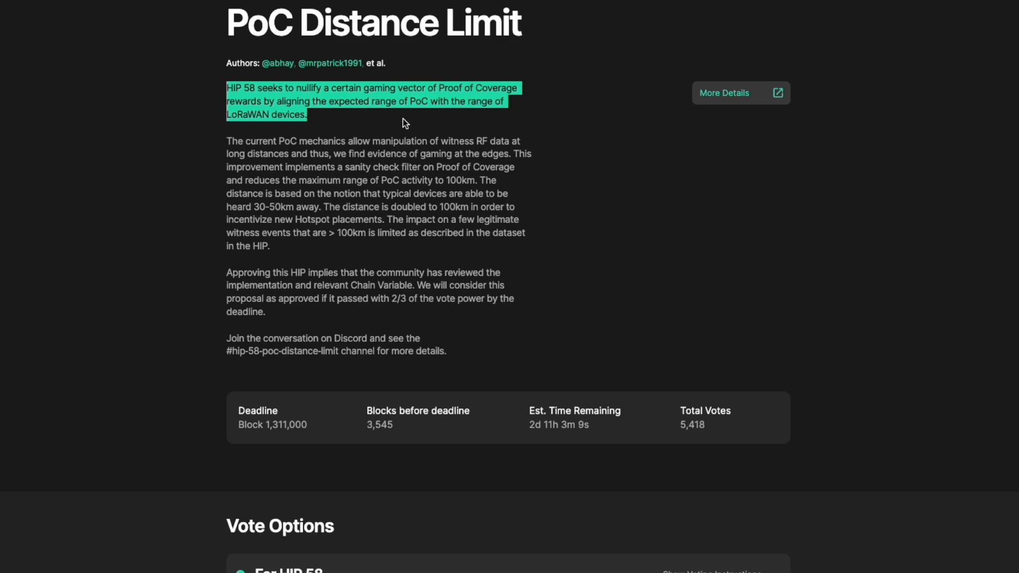
pyautogui.moveTo(330, 122)
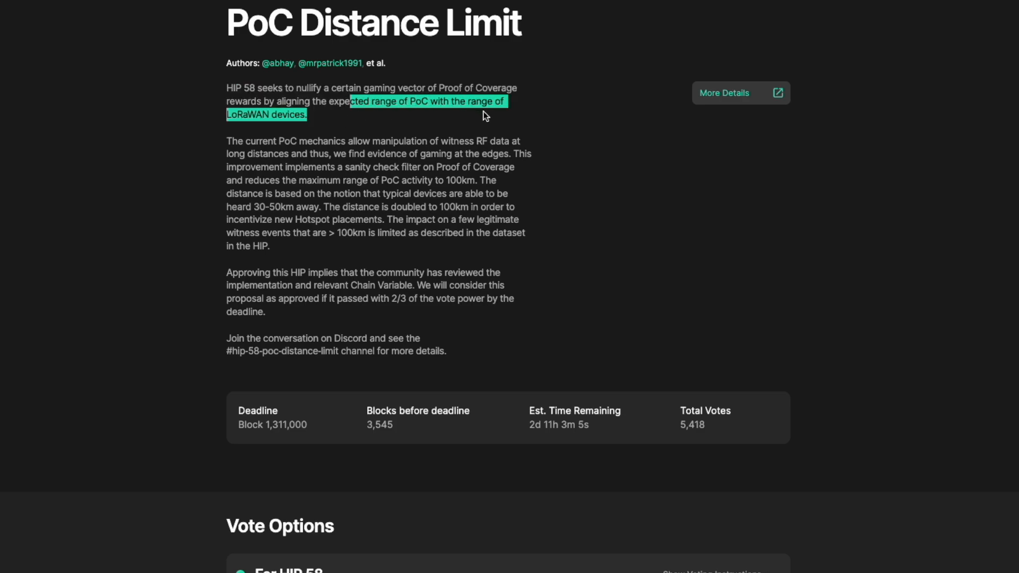
pyautogui.click(408, 111)
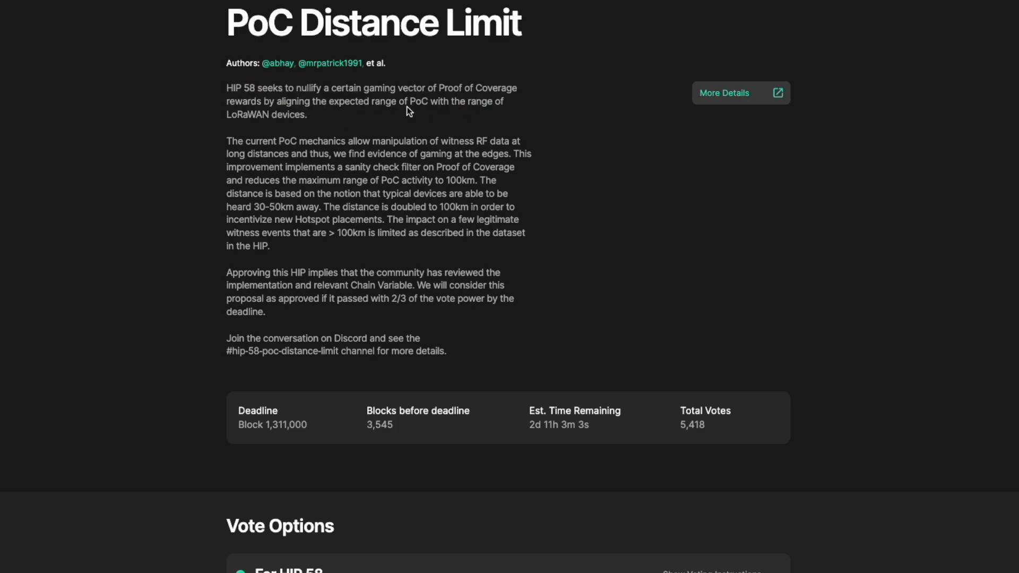
pyautogui.scroll(-3)
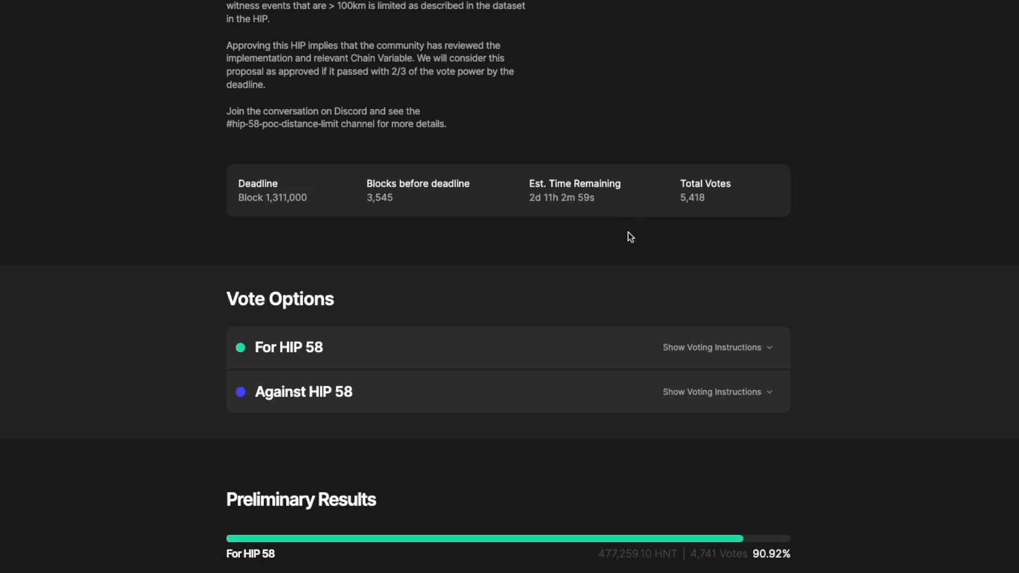
pyautogui.scroll(-3)
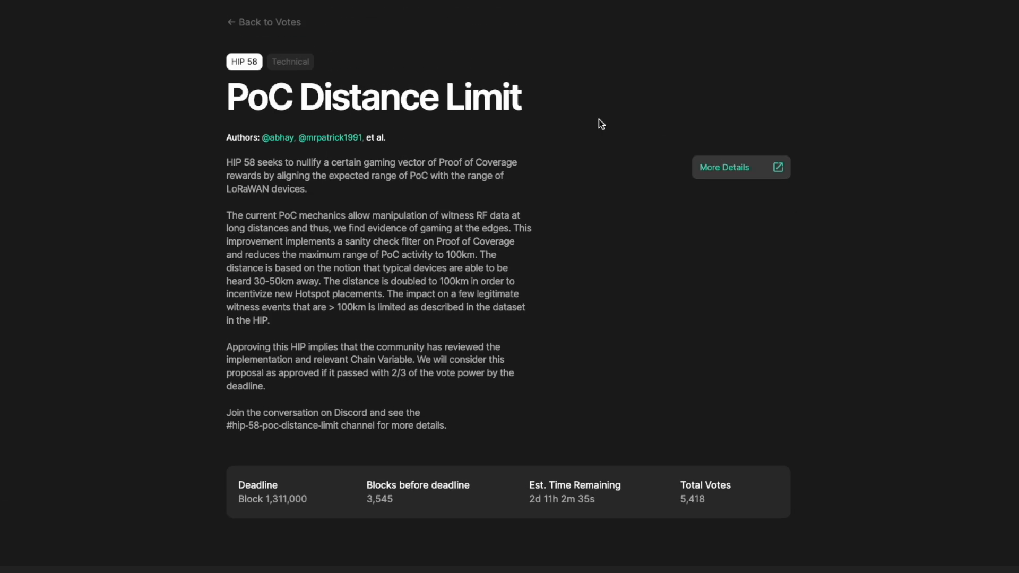
# Open the full HIP 58 document and scroll through the witness distance histograms to the denylist chart
pyautogui.click(740, 167)
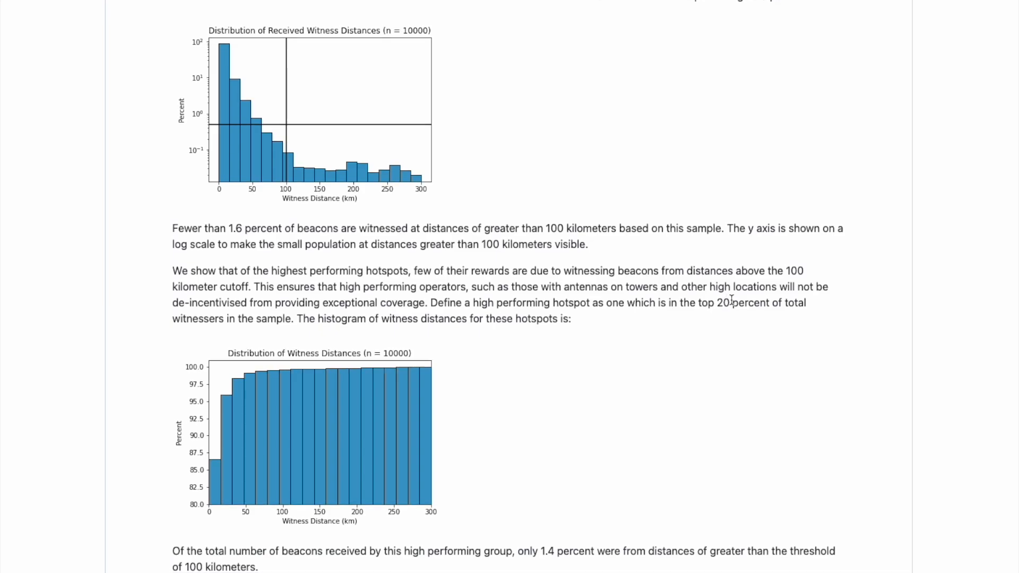
pyautogui.scroll(-3)
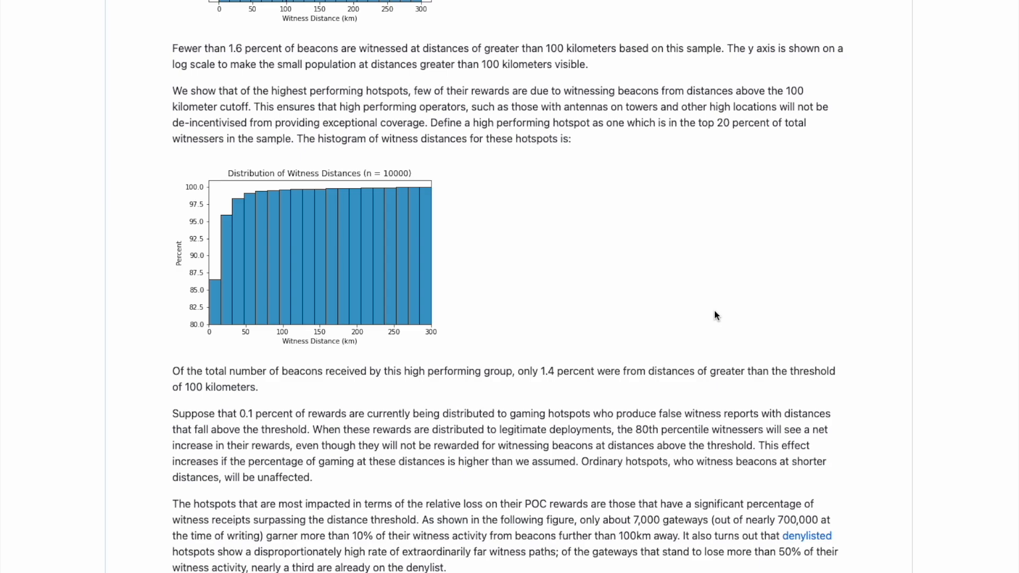
pyautogui.scroll(-3)
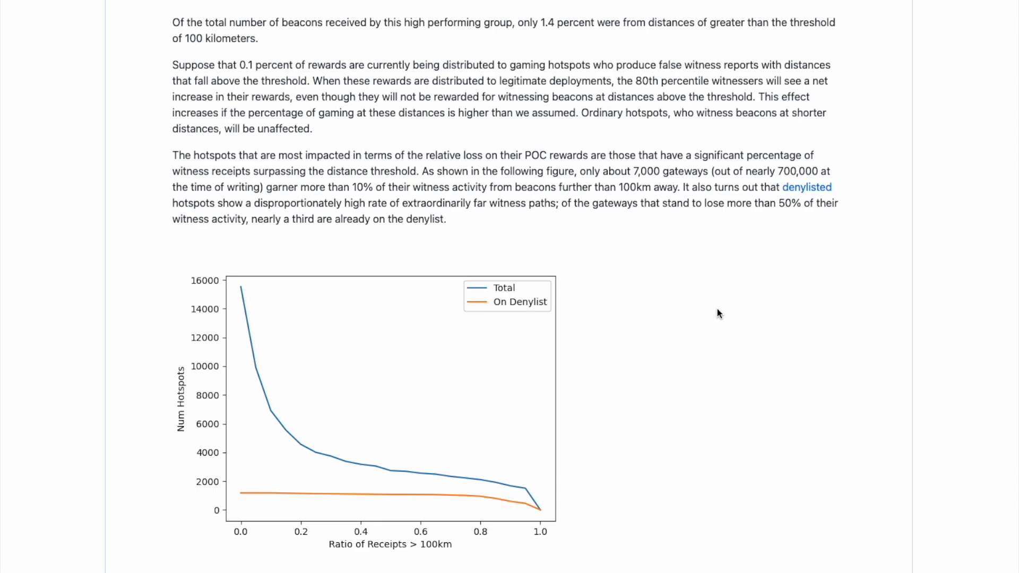
pyautogui.moveTo(706, 318)
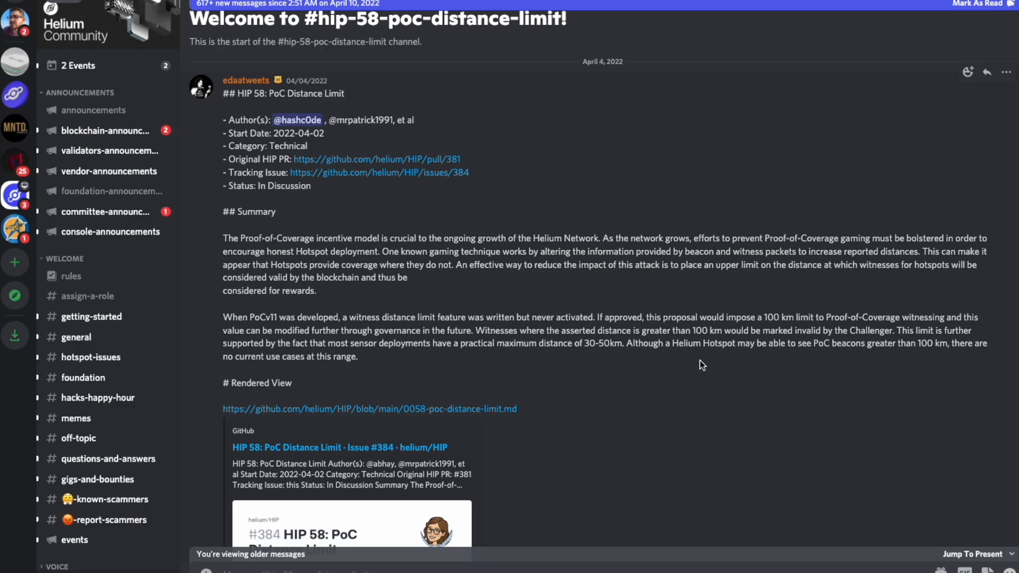
# Highlight the summary post's sentence saying there are no use cases beyond 100 km
pyautogui.moveTo(627, 343); pyautogui.dragTo(737, 343)
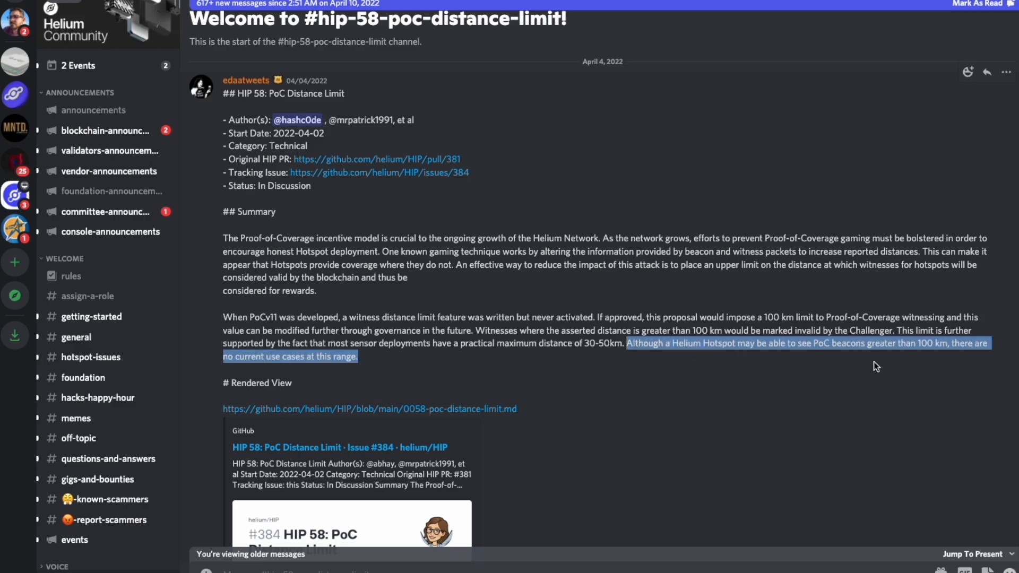
pyautogui.moveTo(934, 356)
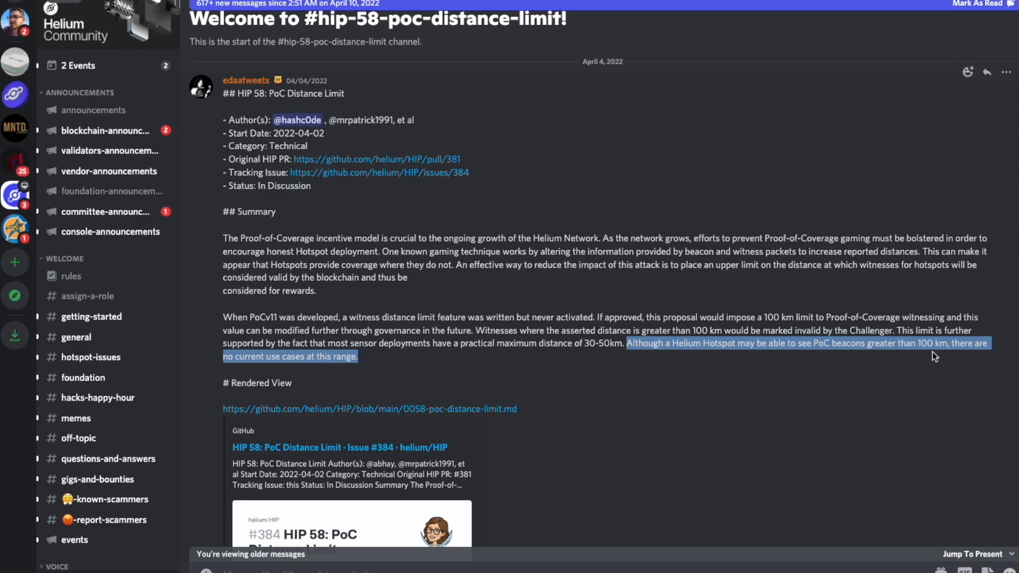
pyautogui.moveTo(414, 381)
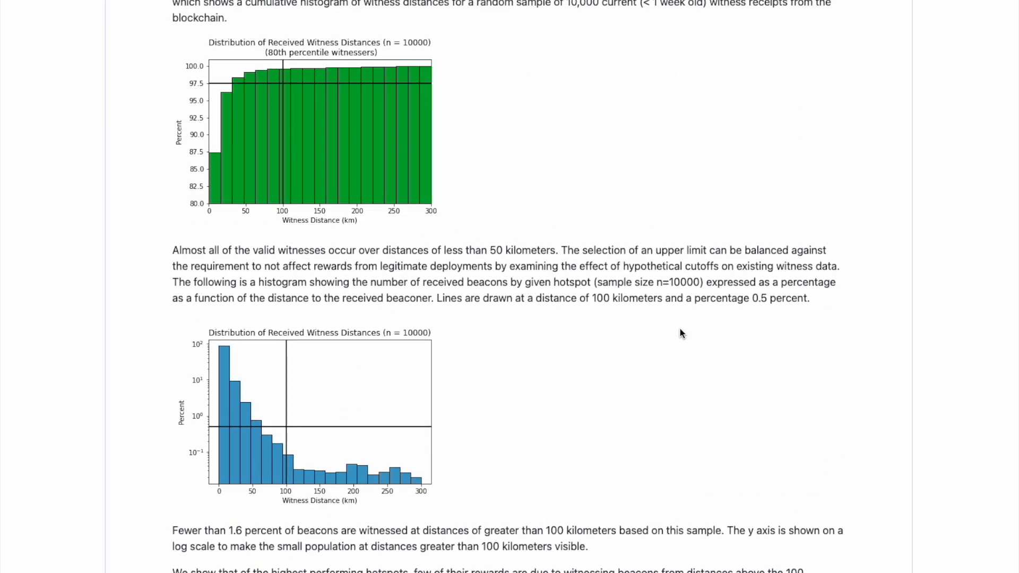
# Scroll up on the HIP 58 vote page showing 5,418 votes and 3,542 blocks left
pyautogui.scroll(3)
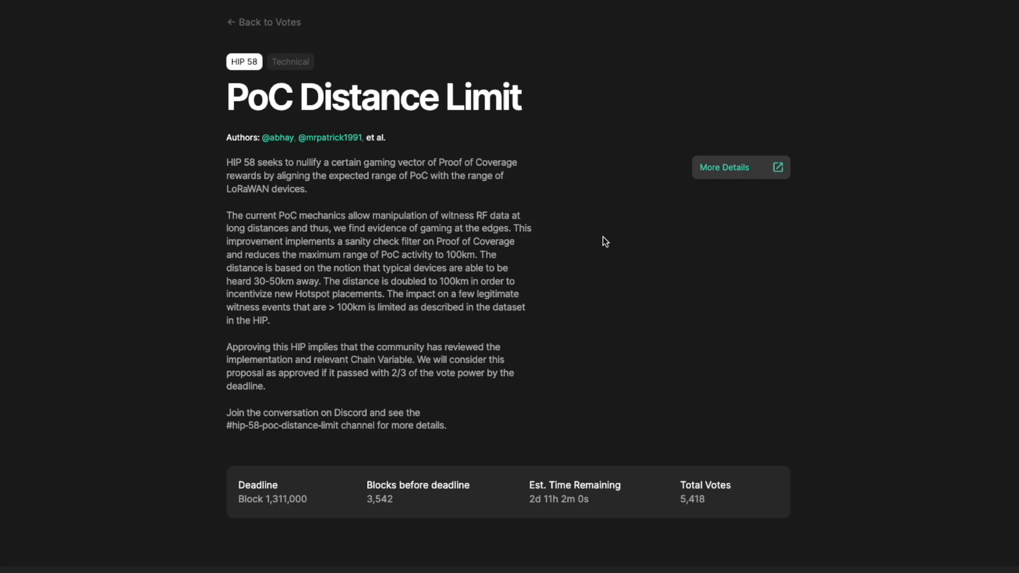
pyautogui.moveTo(685, 284)
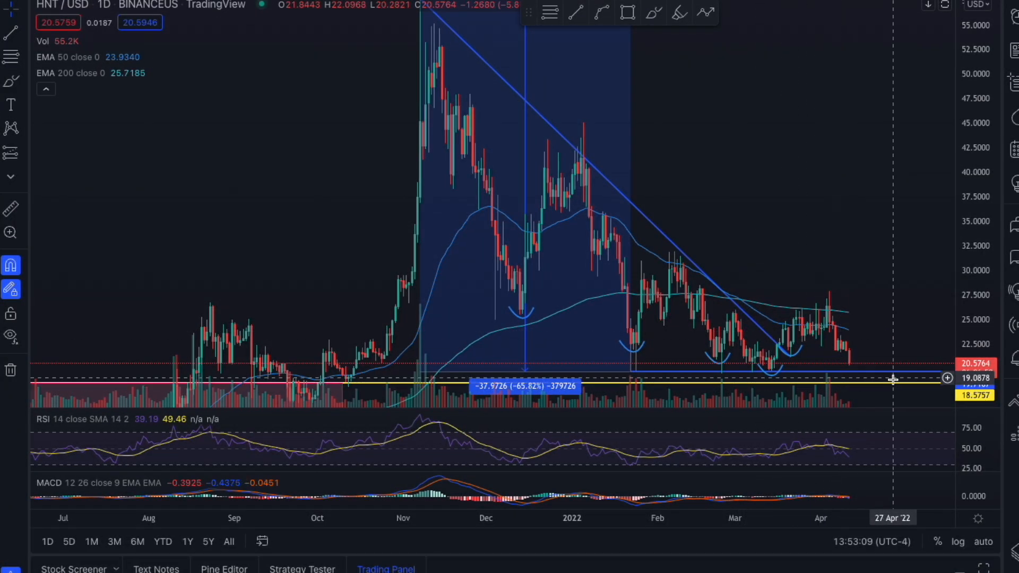
pyautogui.moveTo(877, 368)
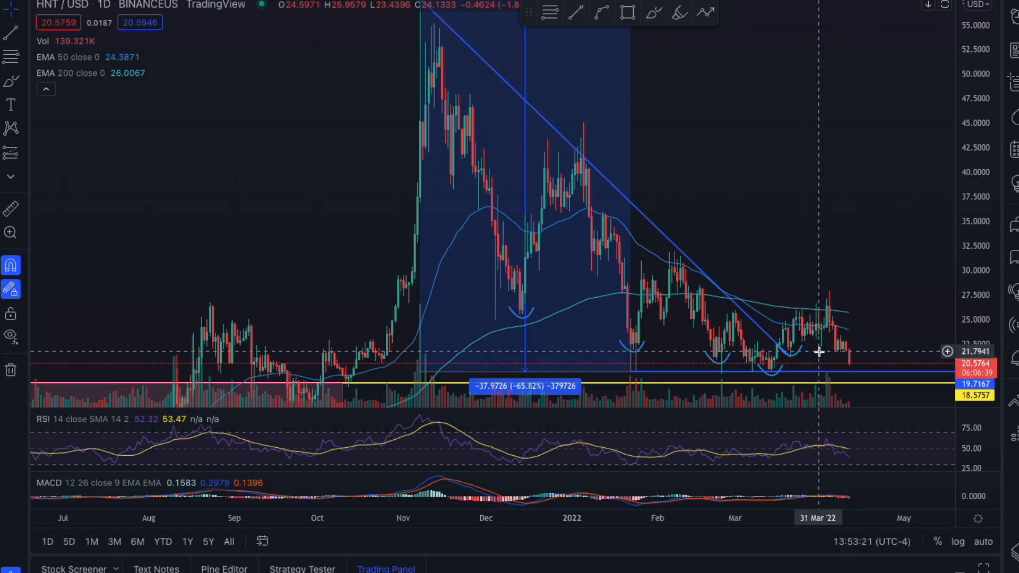
pyautogui.moveTo(874, 371)
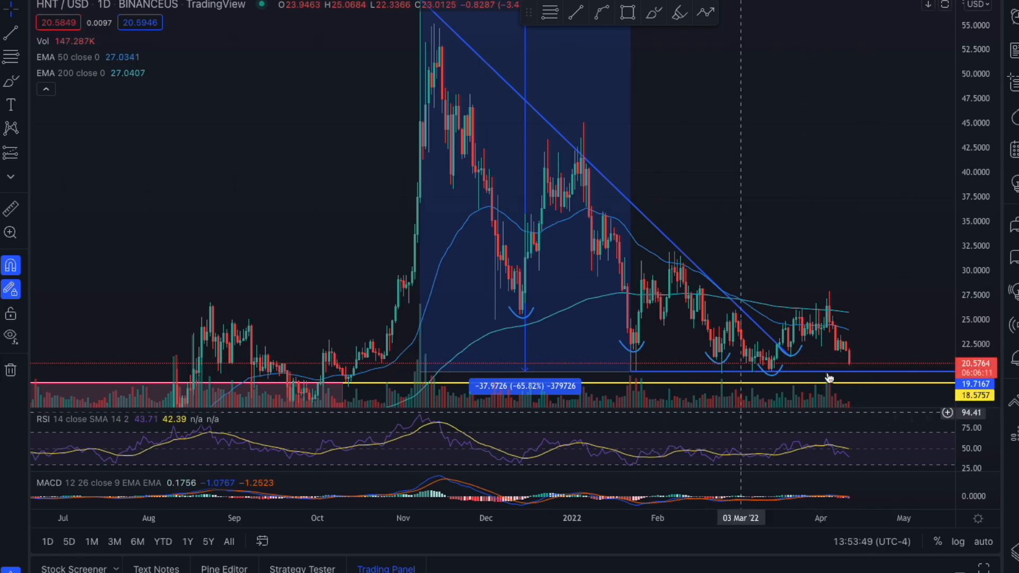
pyautogui.moveTo(767, 439)
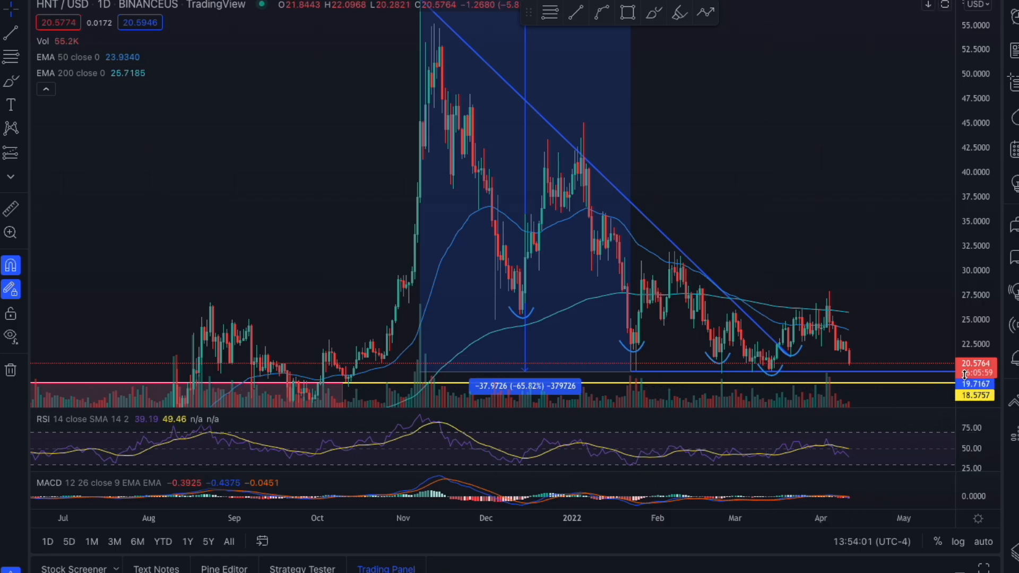
pyautogui.moveTo(920, 392)
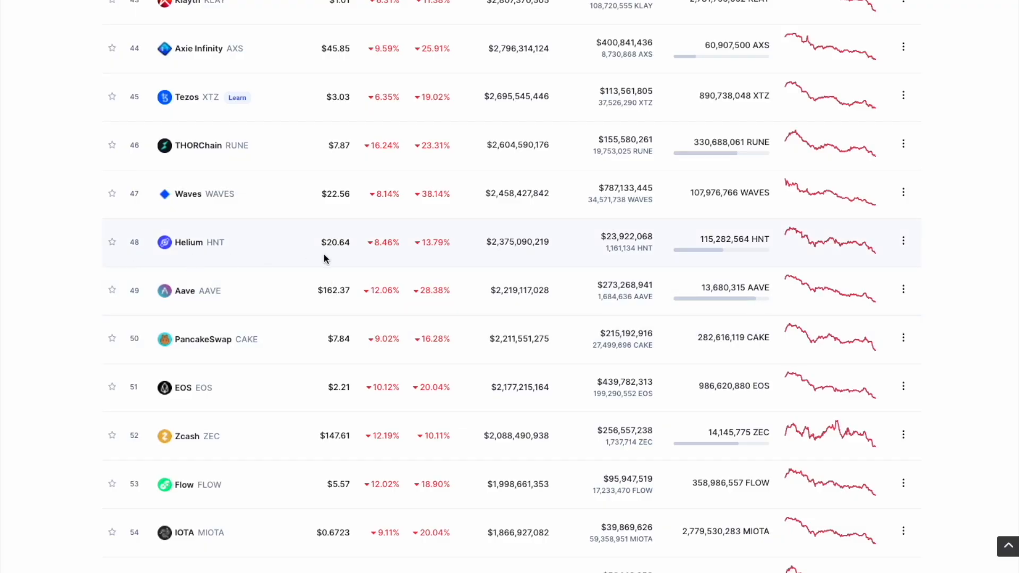
pyautogui.scroll(-3)
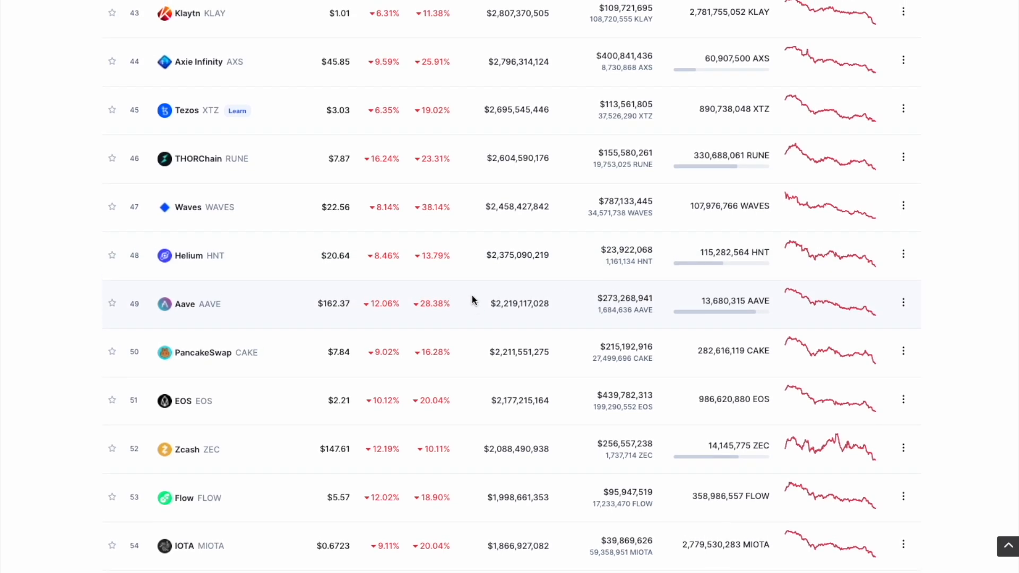
pyautogui.moveTo(462, 42)
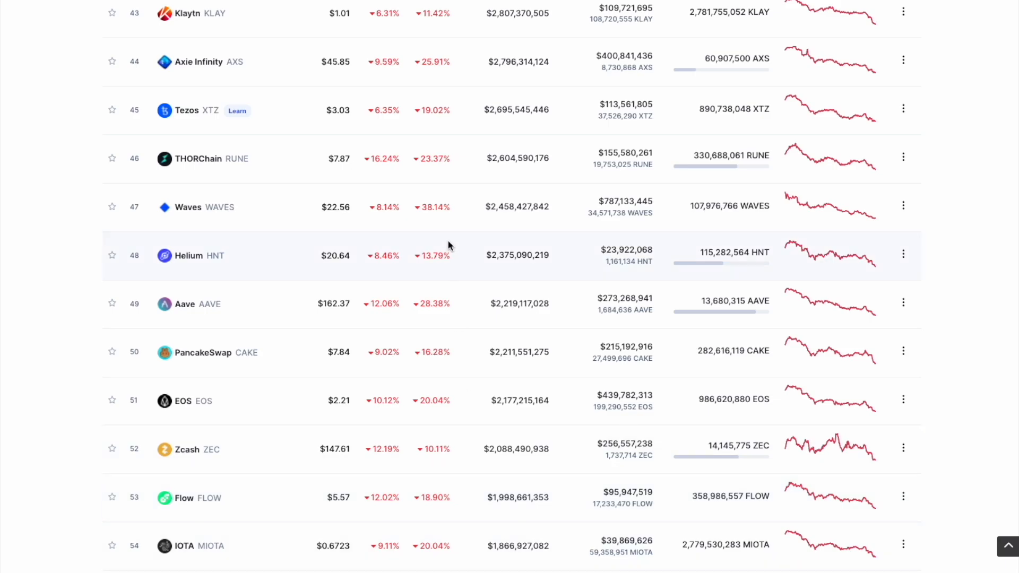
pyautogui.moveTo(457, 67)
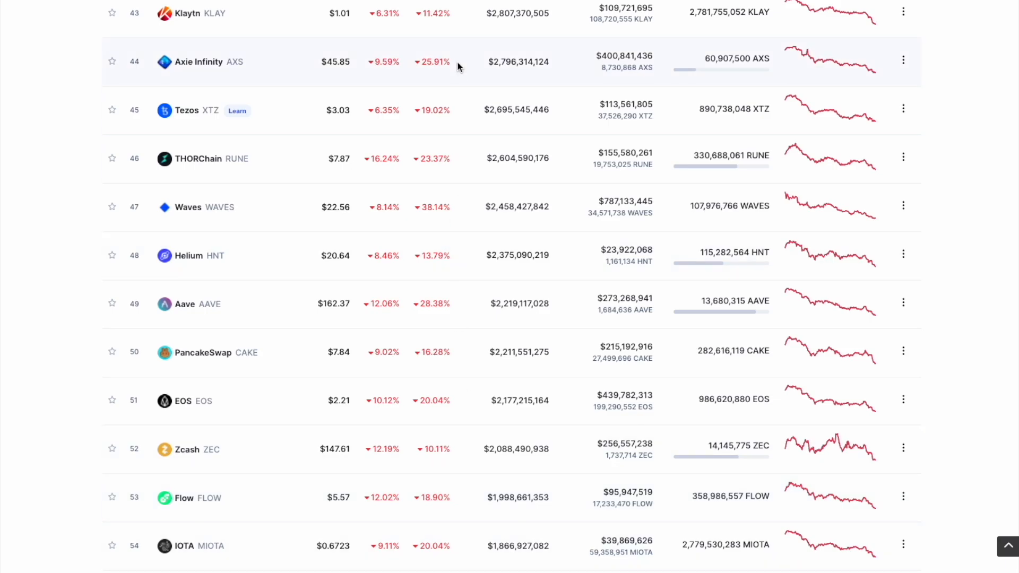
pyautogui.moveTo(466, 269)
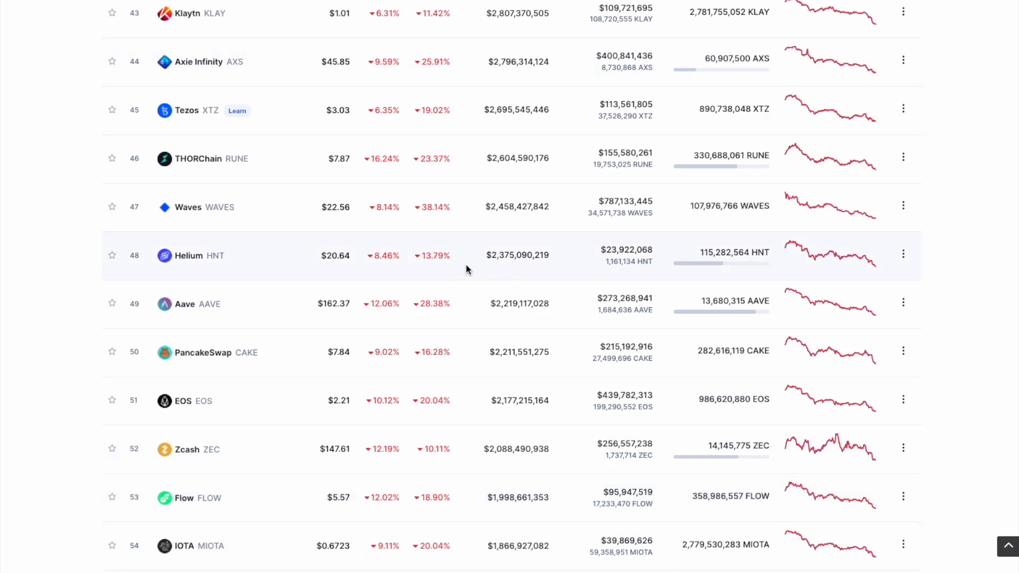
pyautogui.moveTo(331, 2)
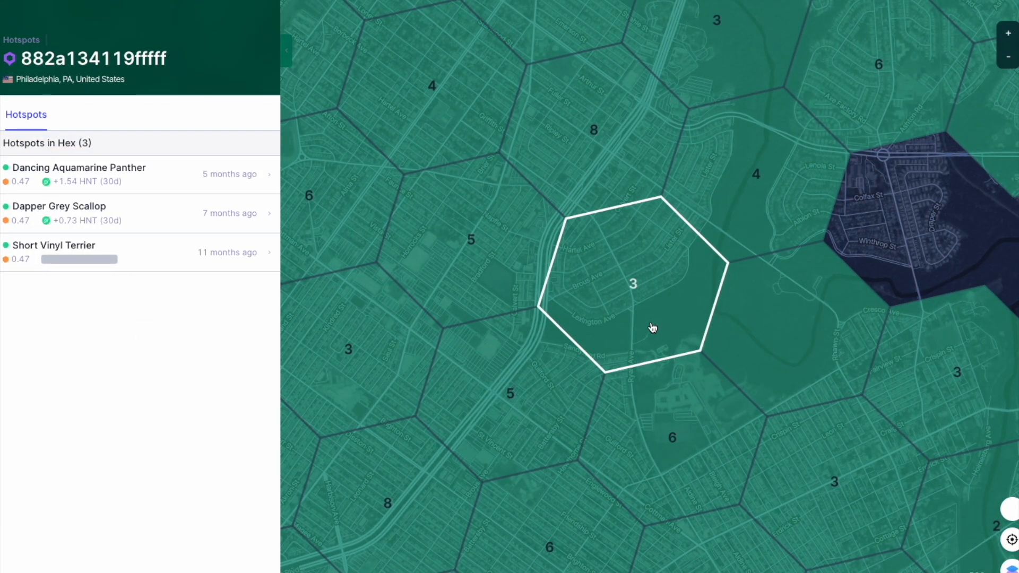
pyautogui.moveTo(182, 342)
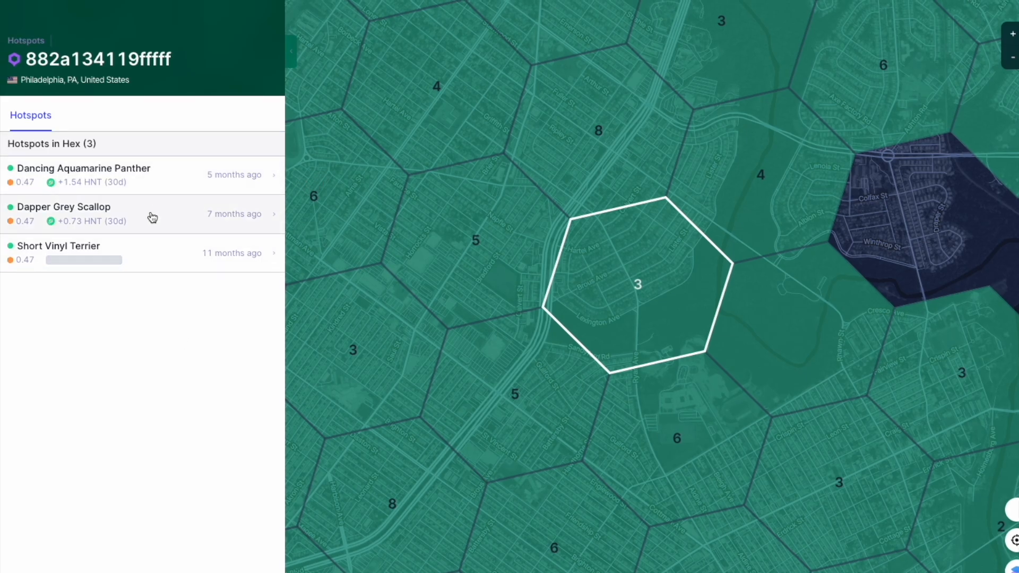
# Open Dapper Grey Scallop from the hex's list of three hotspots
pyautogui.click(63, 206)
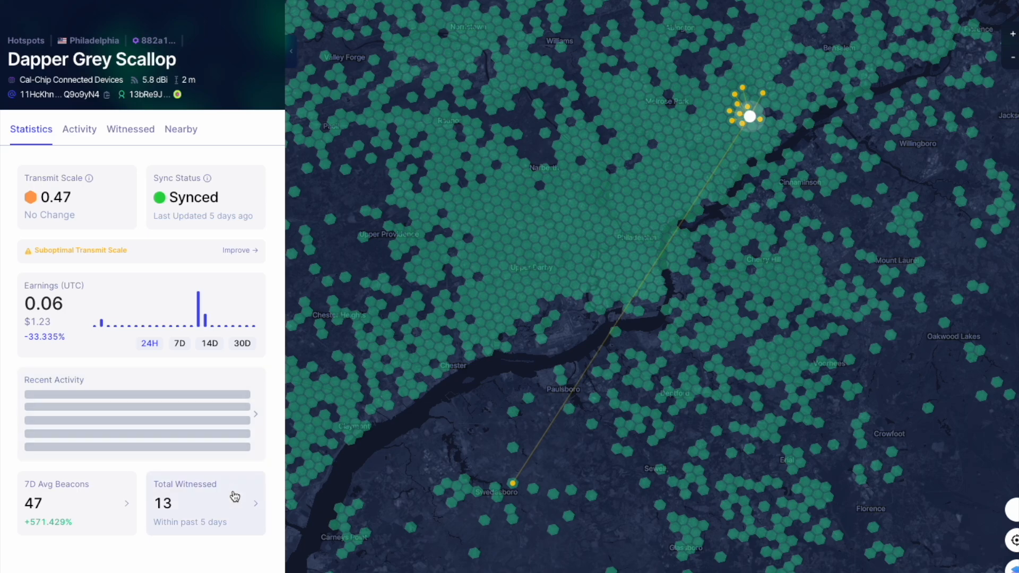
# Open Dapper Grey Scallop's Witnessed list and scroll through its 13 hotspots and distances
pyautogui.click(130, 130)
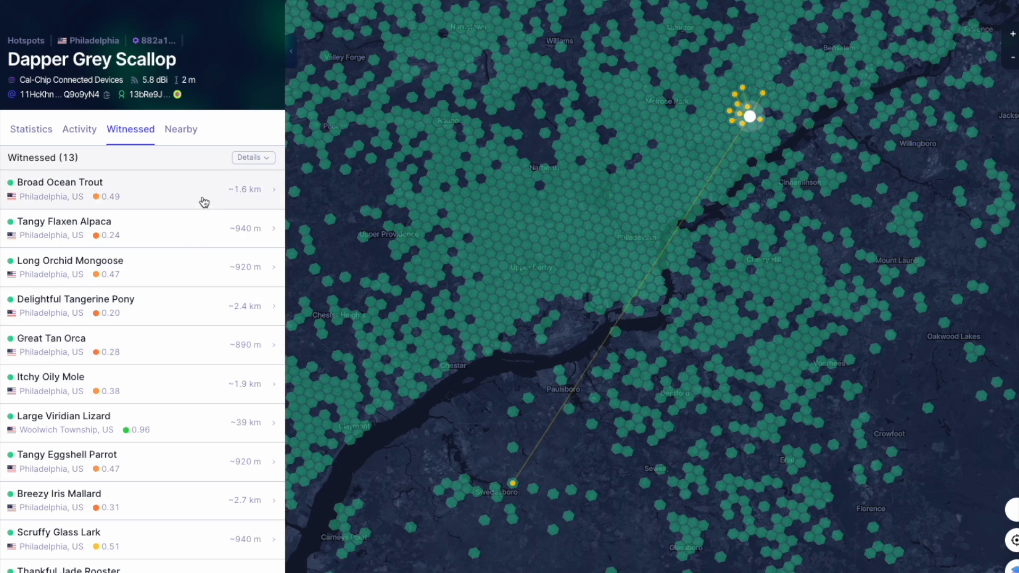
pyautogui.moveTo(69, 32)
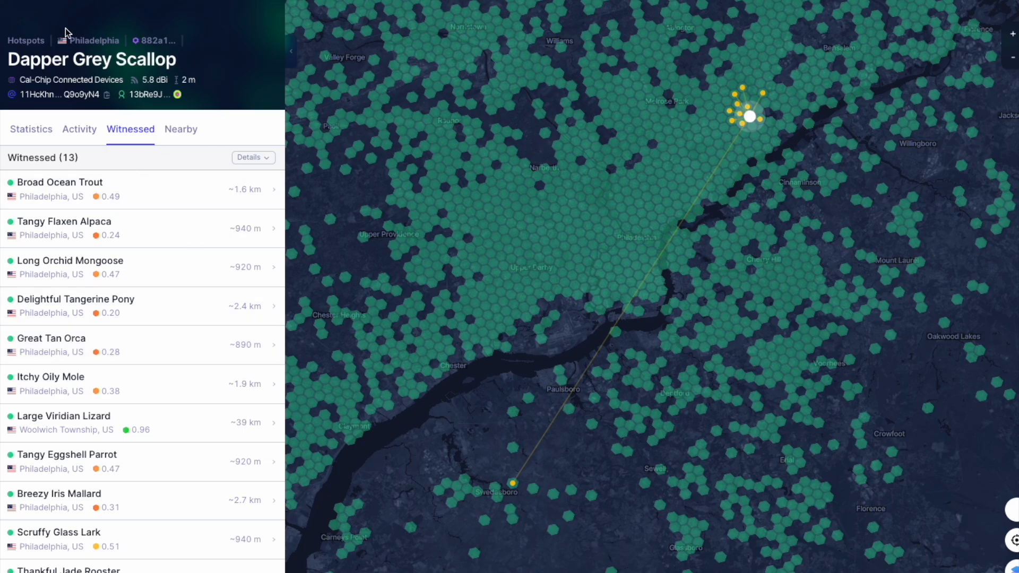
pyautogui.moveTo(174, 275)
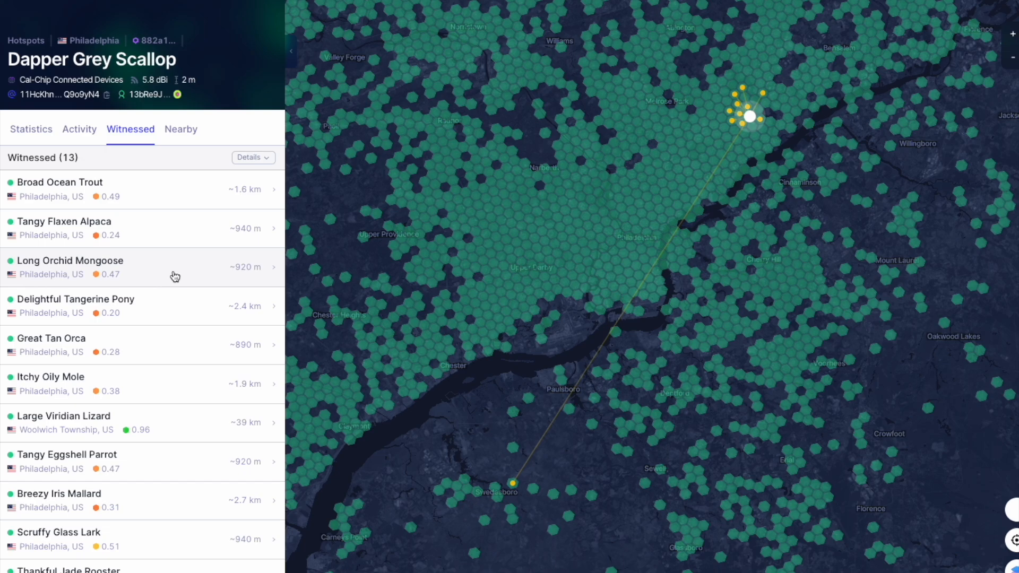
pyautogui.scroll(-3)
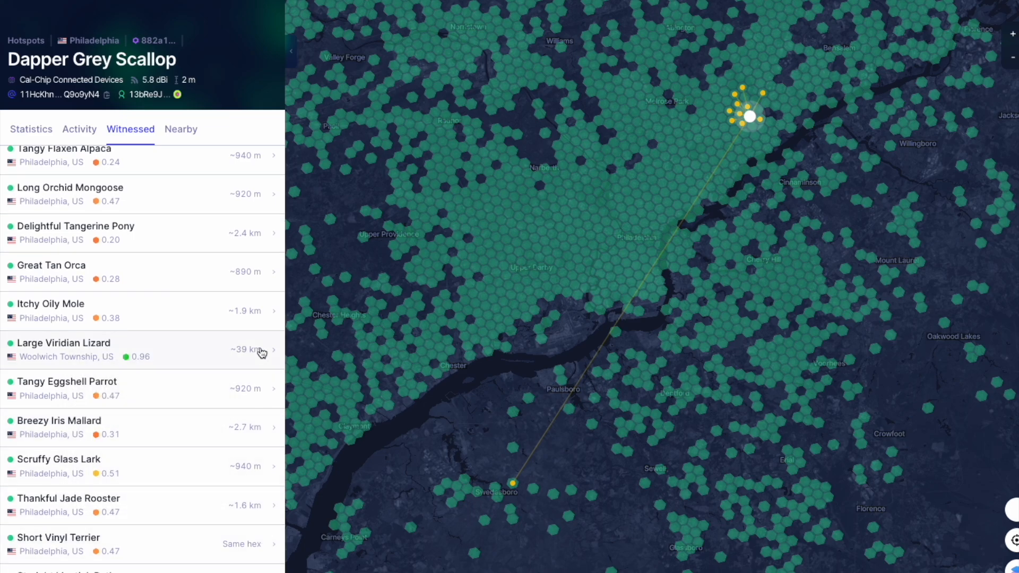
pyautogui.moveTo(190, 255)
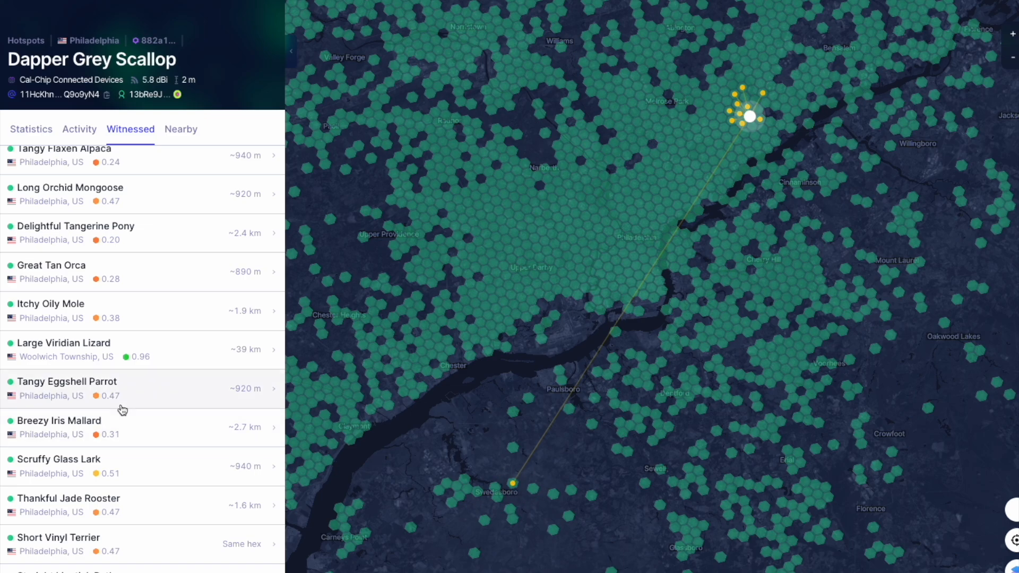
pyautogui.moveTo(494, 455)
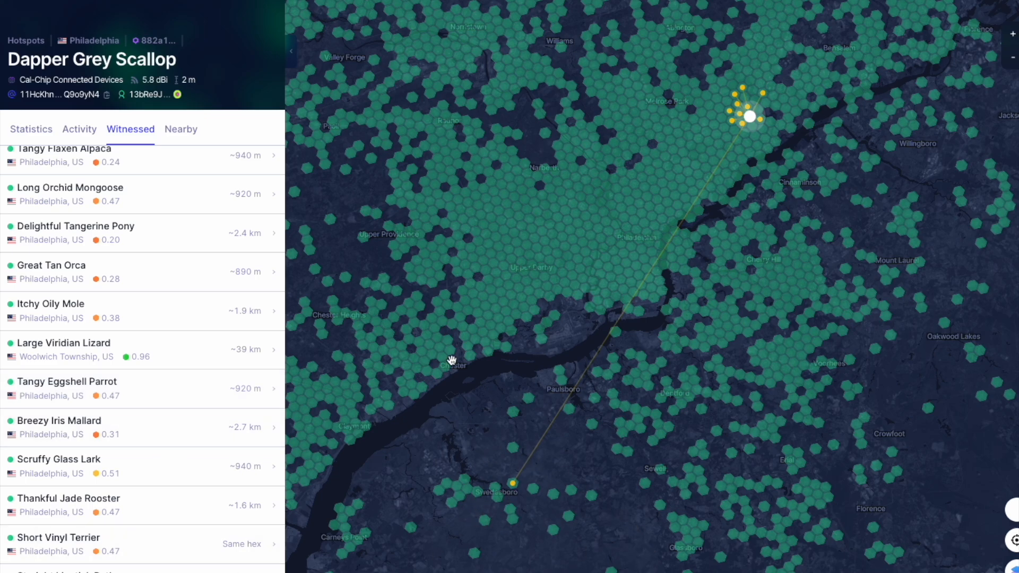
pyautogui.moveTo(550, 489)
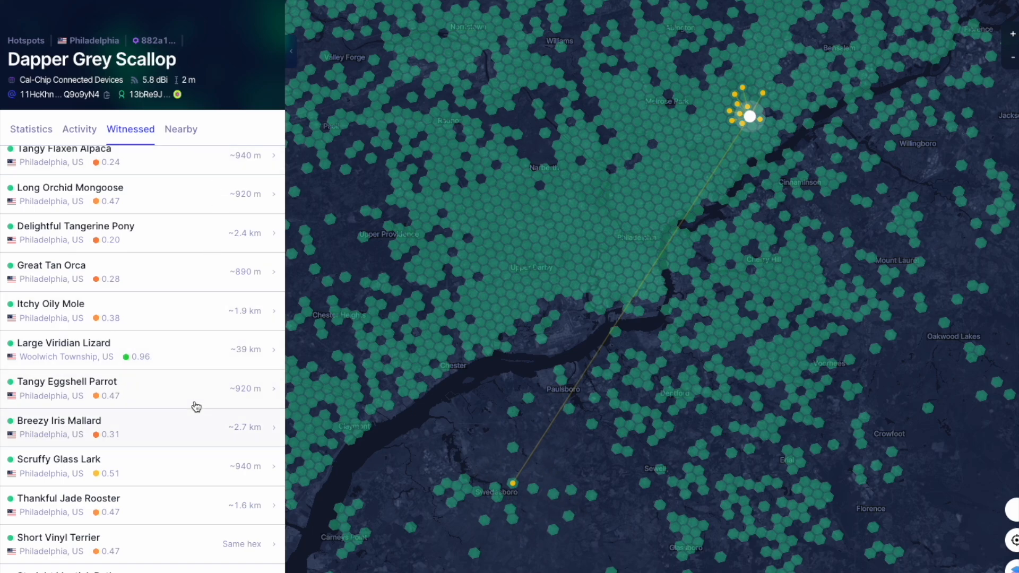
pyautogui.moveTo(192, 352)
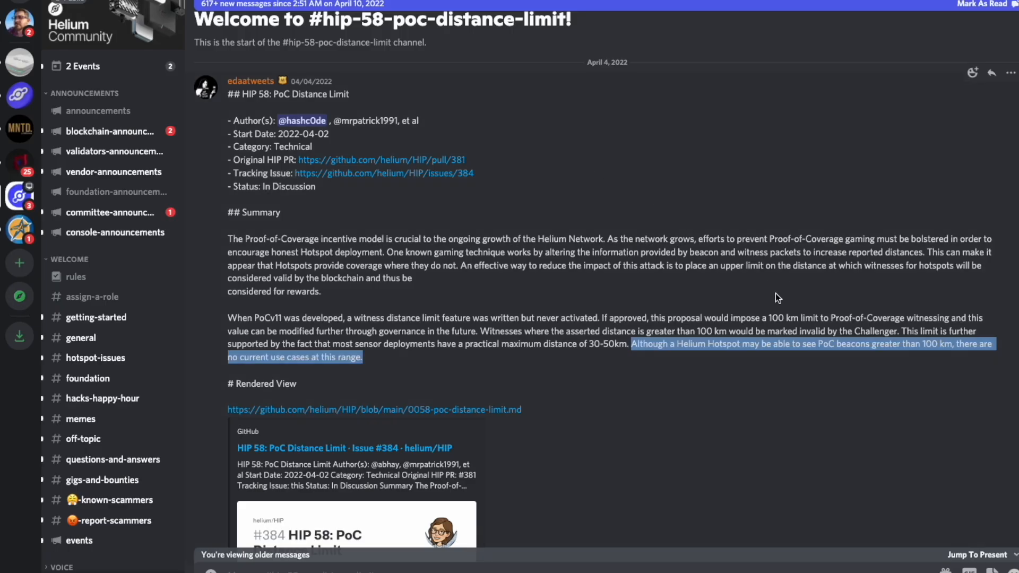
# Open the rendered HIP 58 markdown from Discord and scroll down to Motivation
pyautogui.click(373, 409)
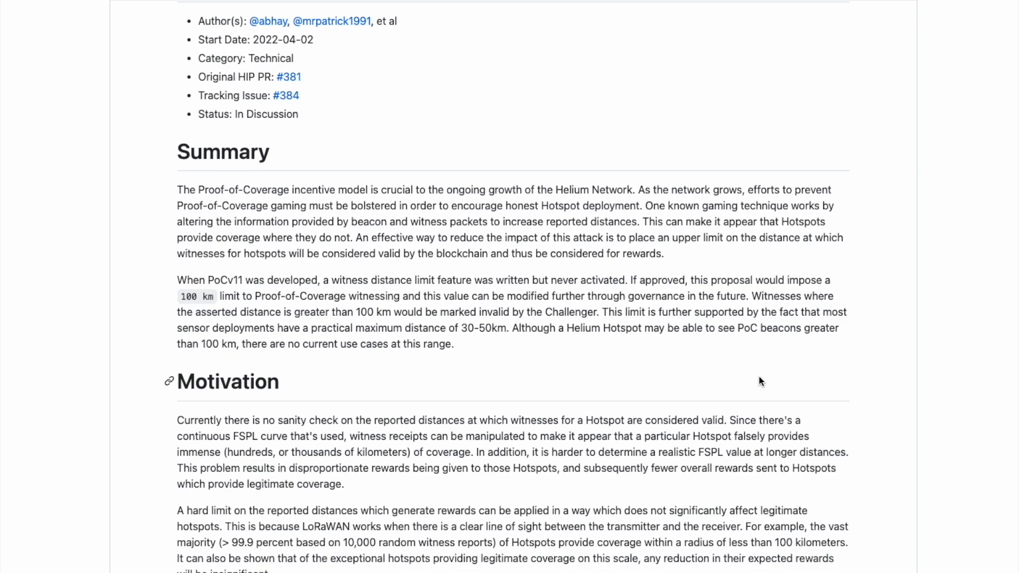
pyautogui.scroll(-3)
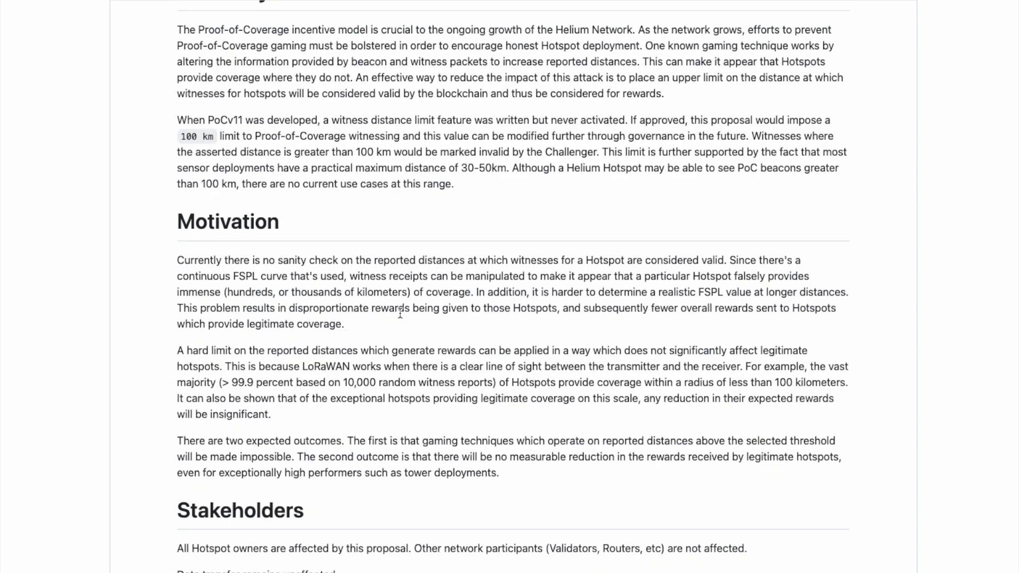
# Highlight Motivation's opening sentence, then the hard-limit sentence and 'two expected outcomes' paragraph
pyautogui.moveTo(177, 260); pyautogui.dragTo(447, 260)
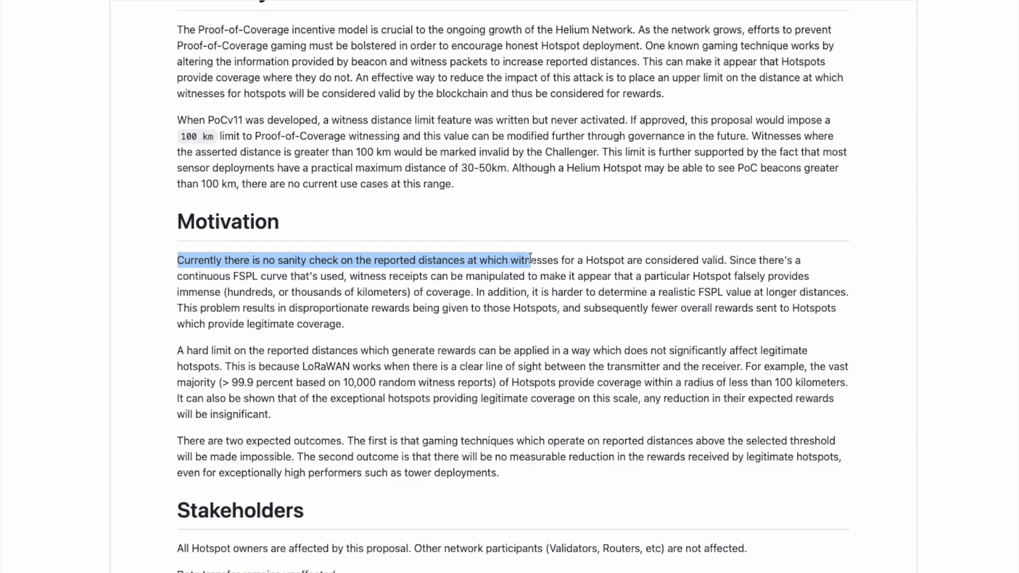
pyautogui.moveTo(176, 351); pyautogui.dragTo(356, 350)
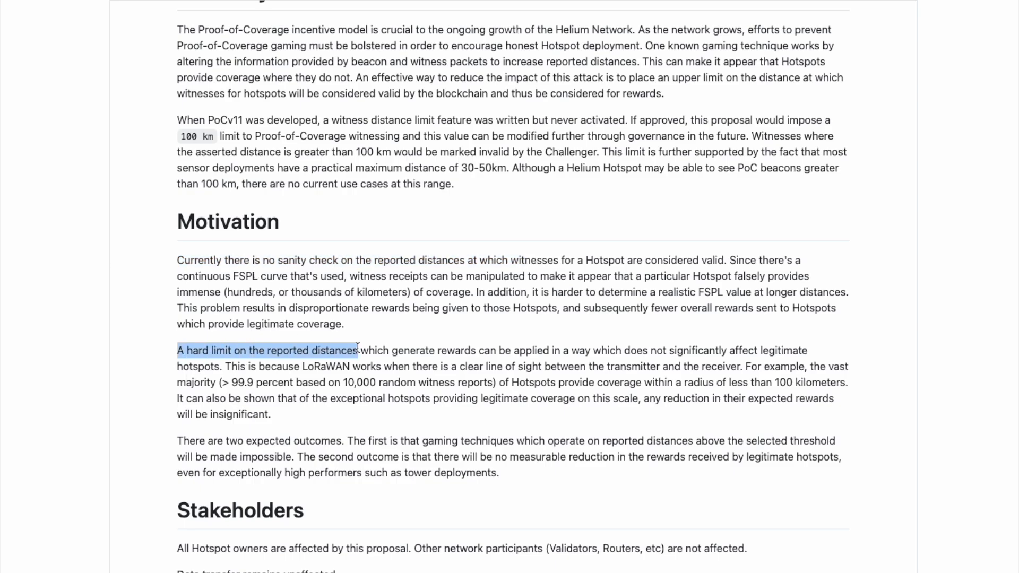
pyautogui.moveTo(559, 431)
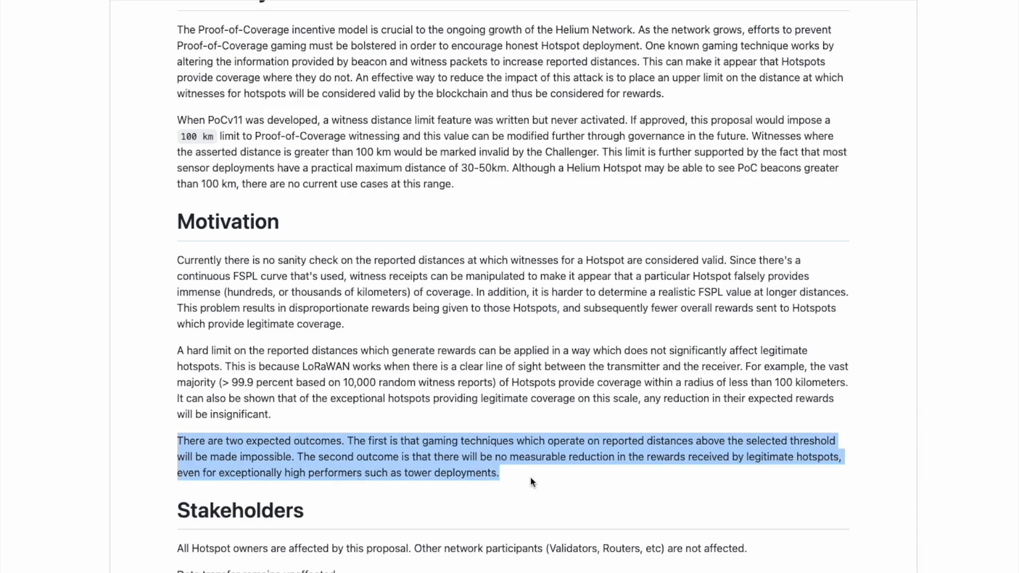
pyautogui.click(509, 487)
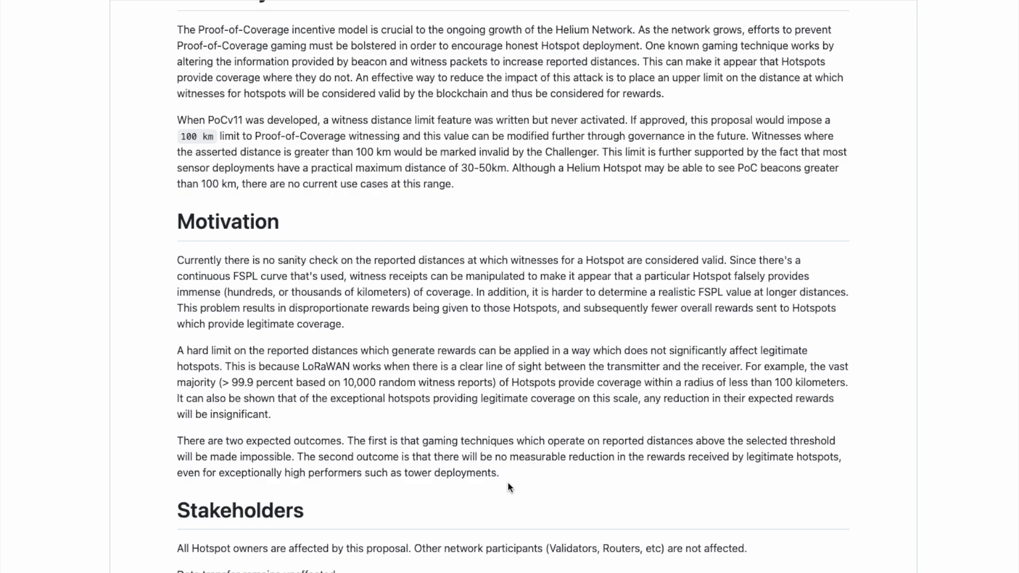
pyautogui.moveTo(372, 441)
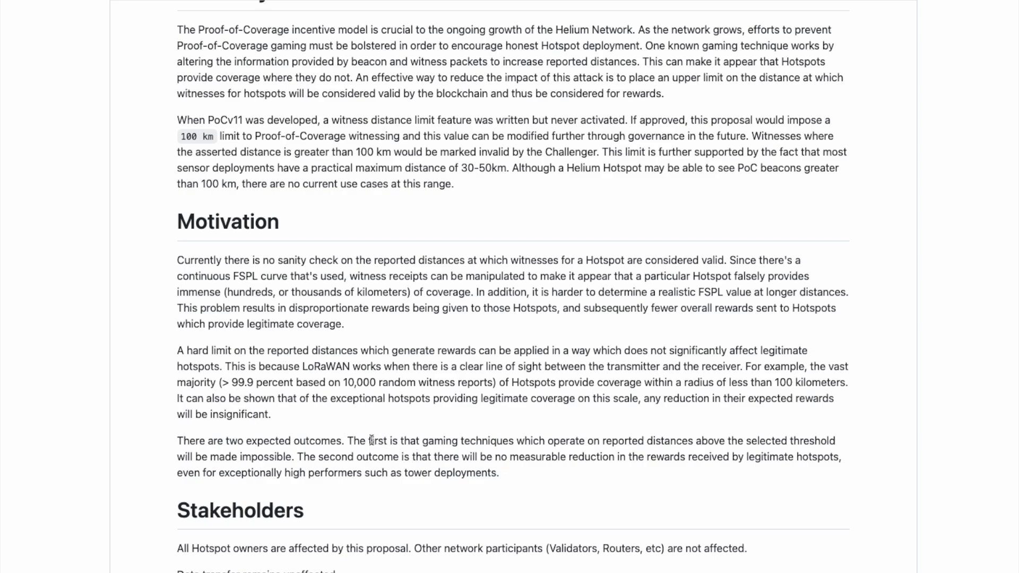
pyautogui.moveTo(348, 440); pyautogui.dragTo(544, 440)
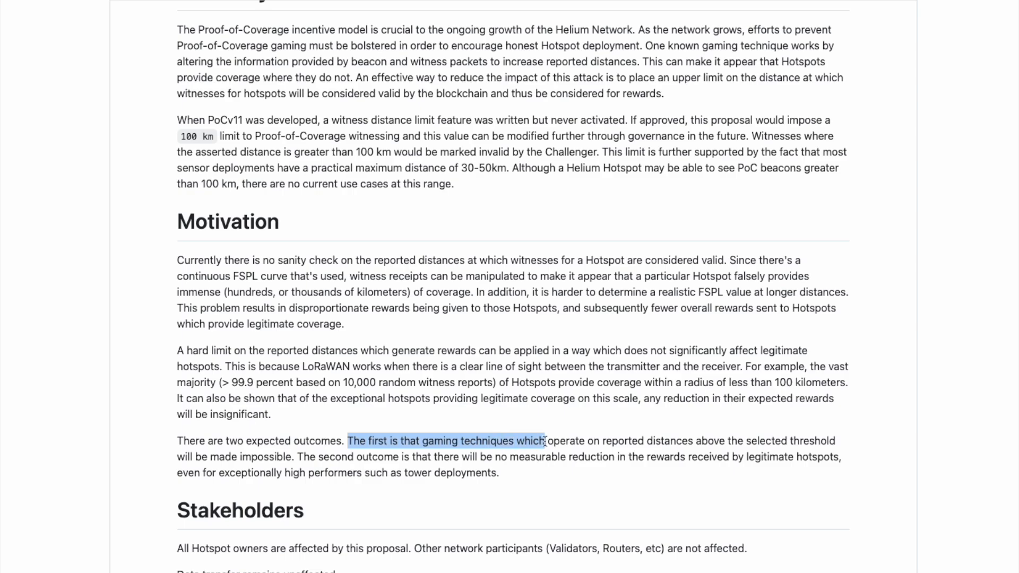
pyautogui.moveTo(543, 441); pyautogui.dragTo(686, 441)
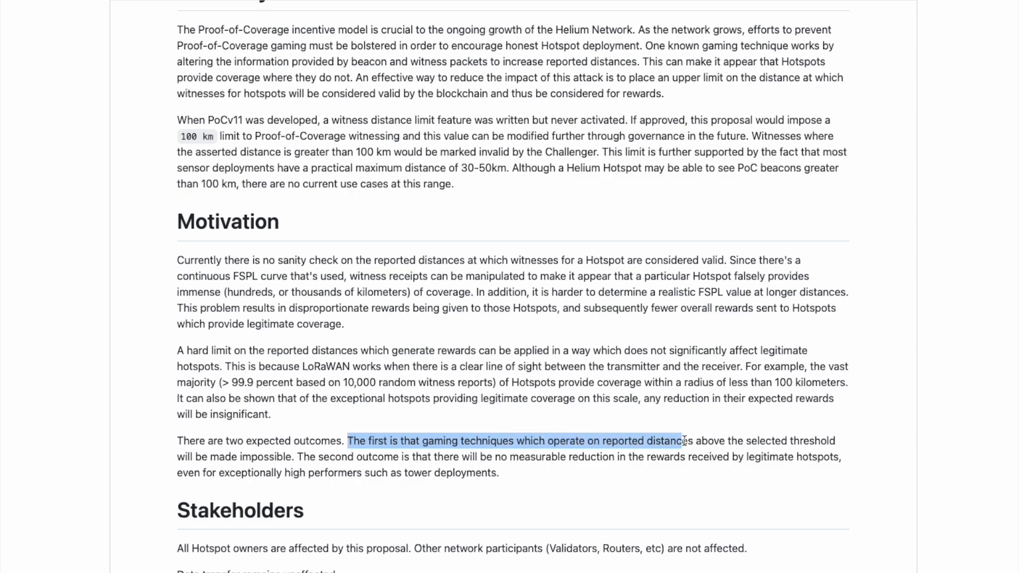
pyautogui.moveTo(686, 441); pyautogui.dragTo(790, 440)
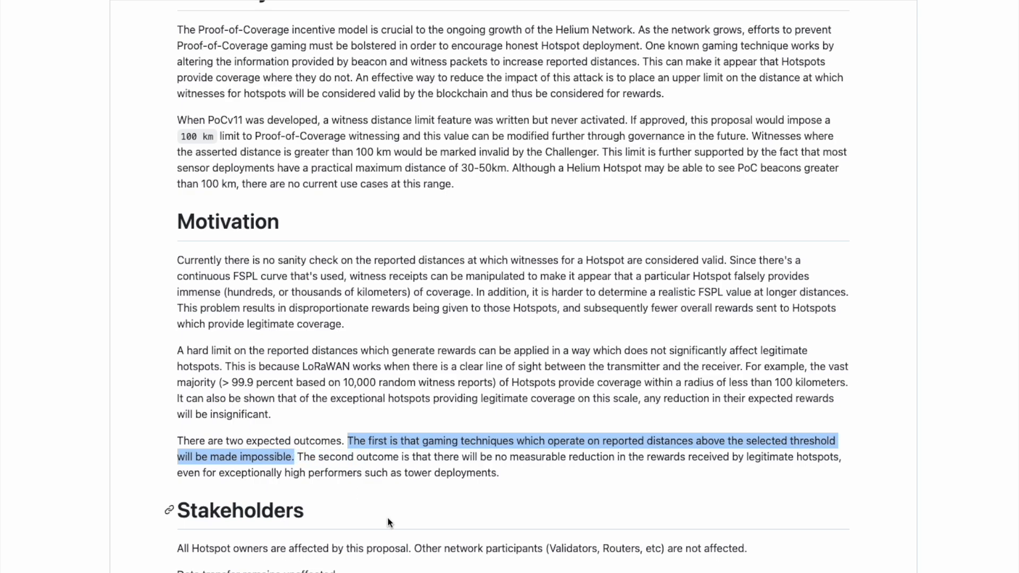
pyautogui.click(314, 456)
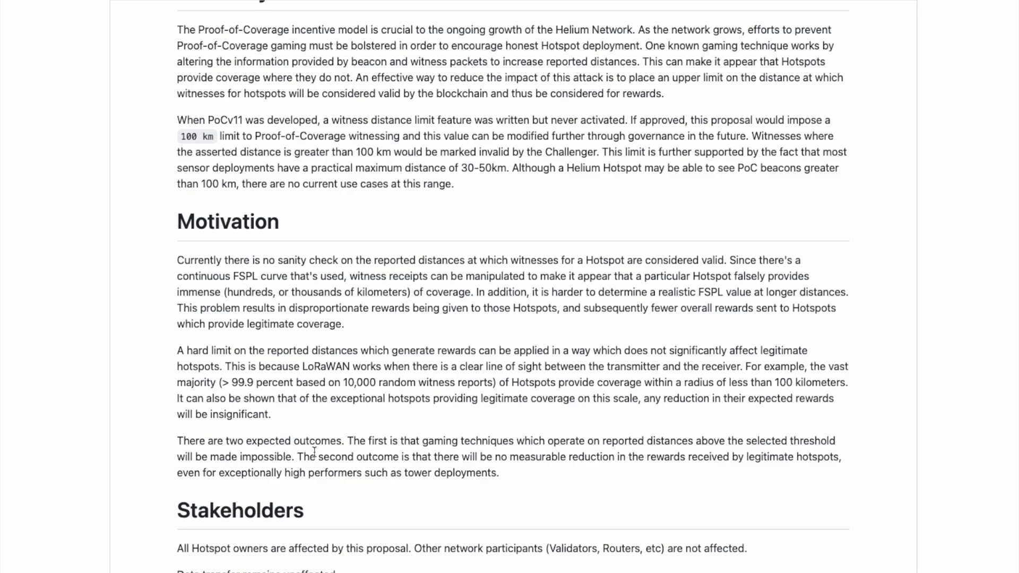
pyautogui.moveTo(296, 457); pyautogui.dragTo(605, 456)
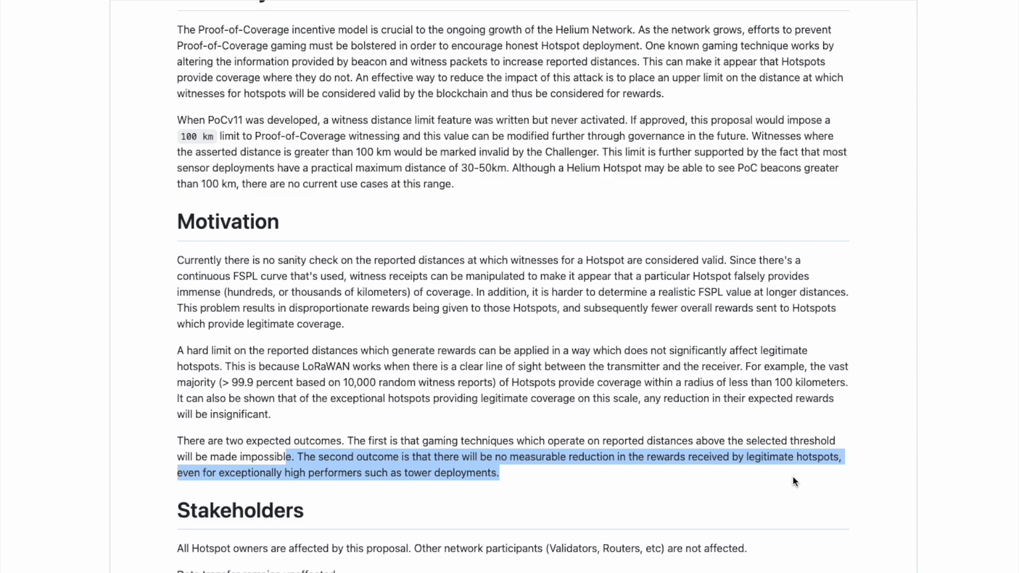
# Scroll to Detailed Explanation and highlight its opening paragraph introducing the cumulative histogram
pyautogui.scroll(-3)
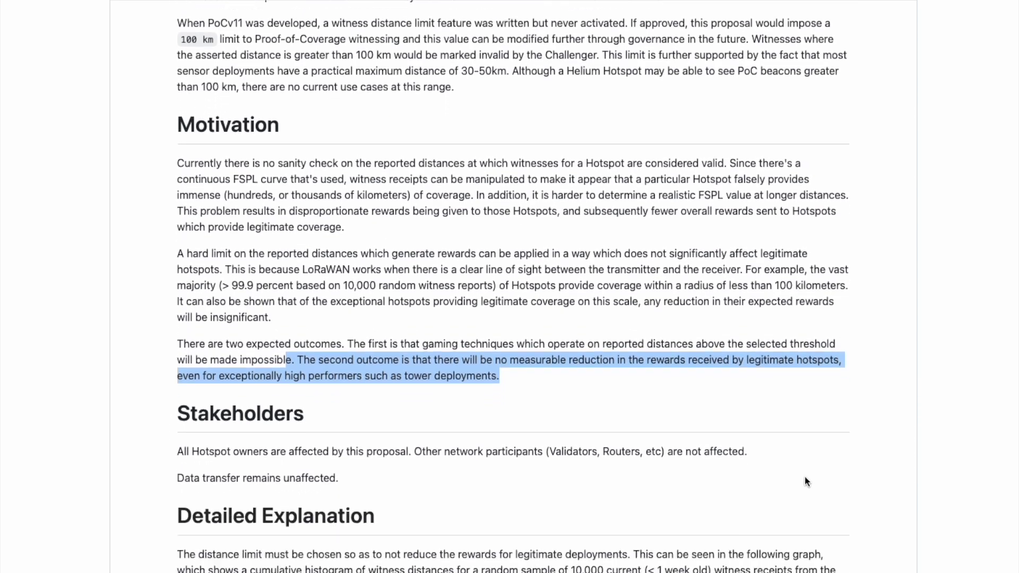
pyautogui.scroll(-3)
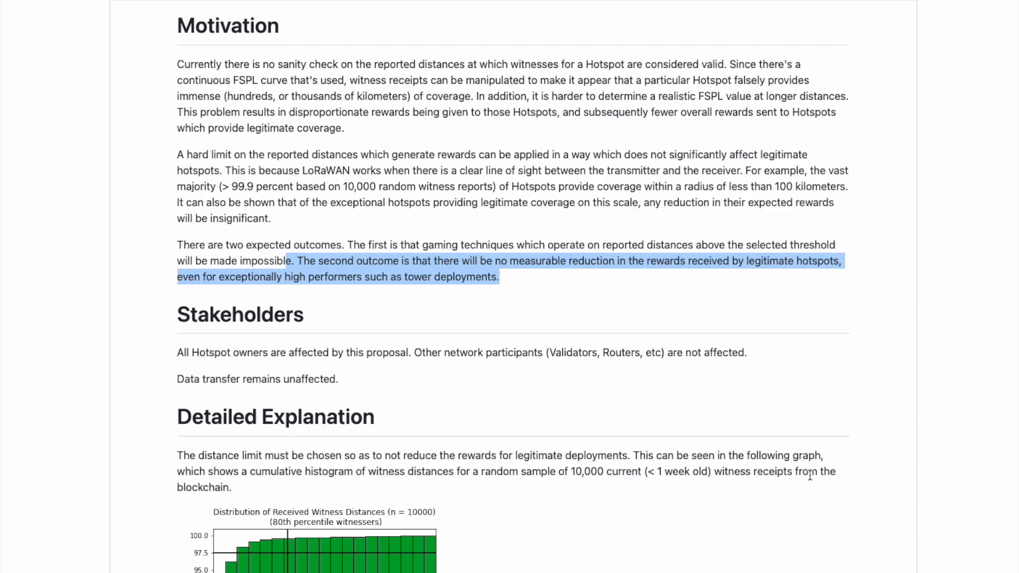
pyautogui.scroll(-3)
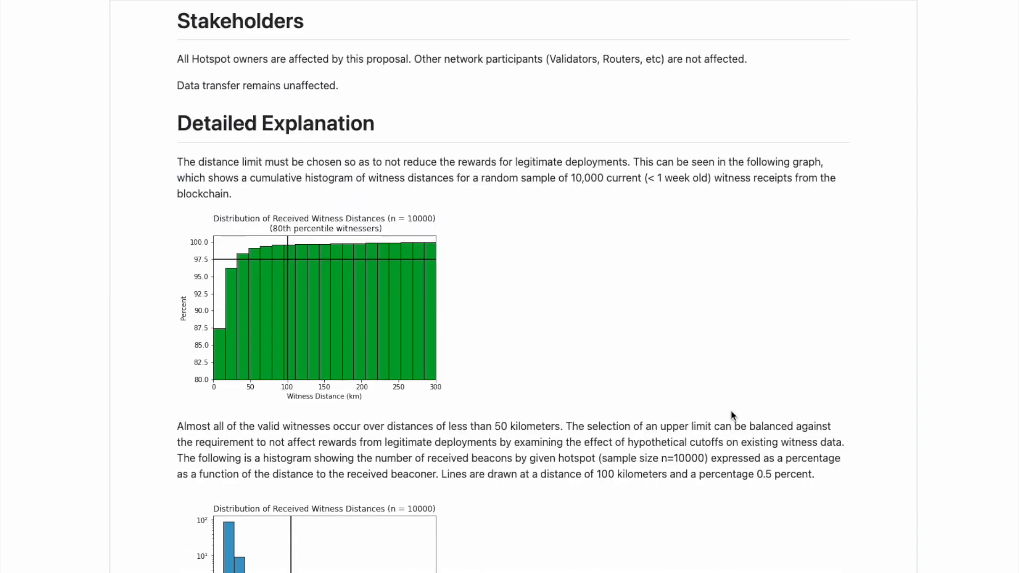
pyautogui.moveTo(363, 332)
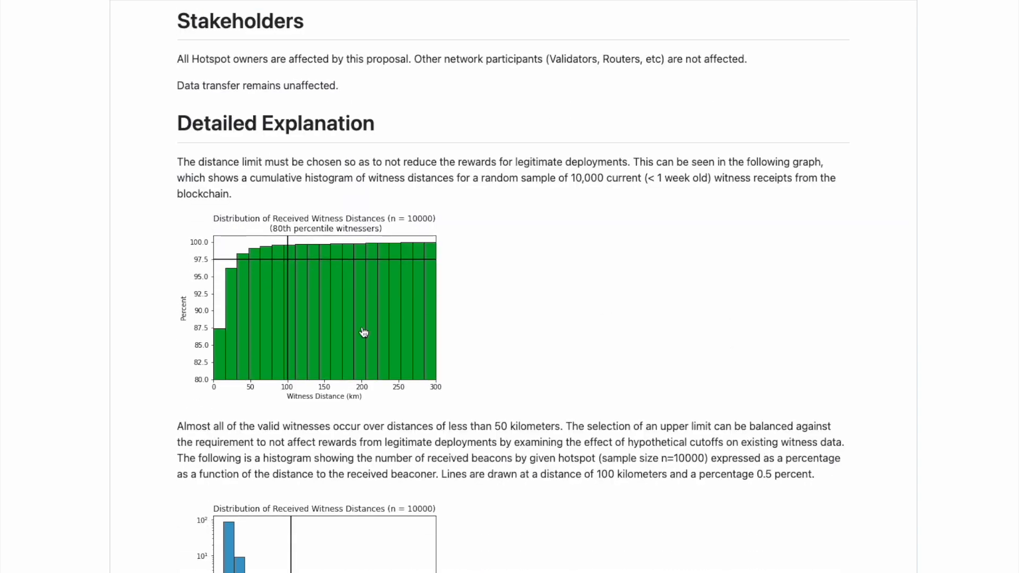
pyautogui.moveTo(709, 392)
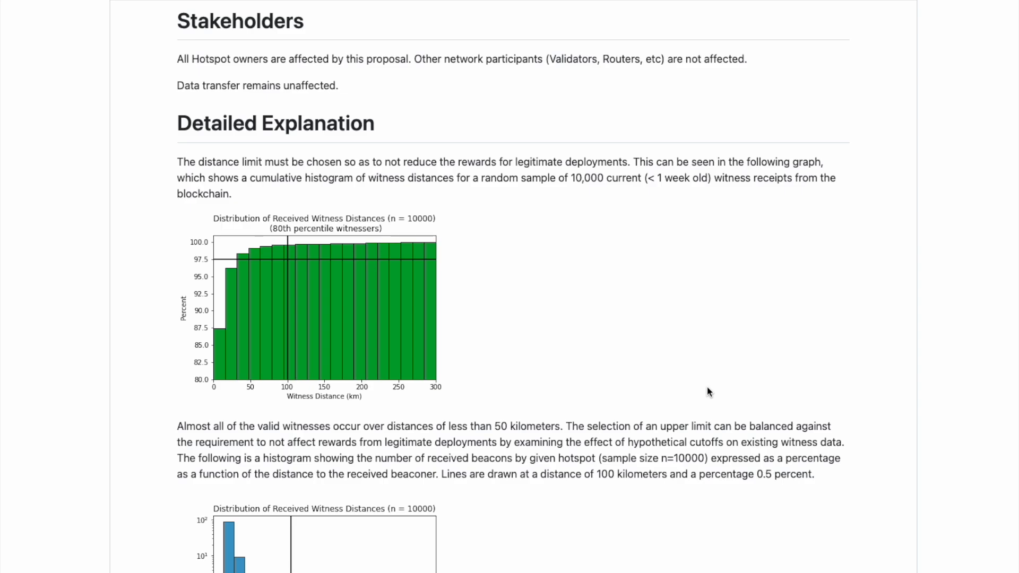
pyautogui.moveTo(687, 396)
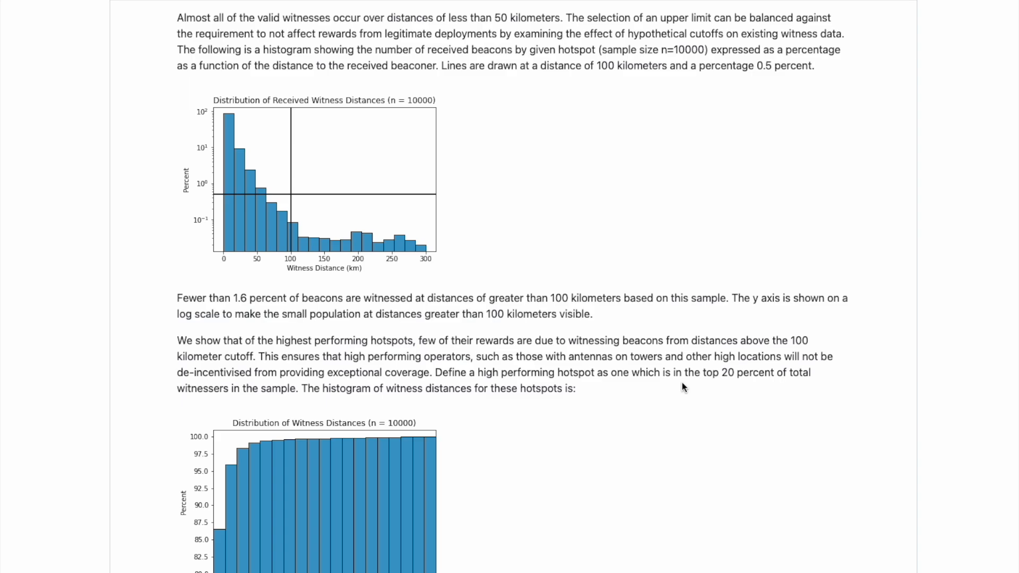
pyautogui.moveTo(693, 376)
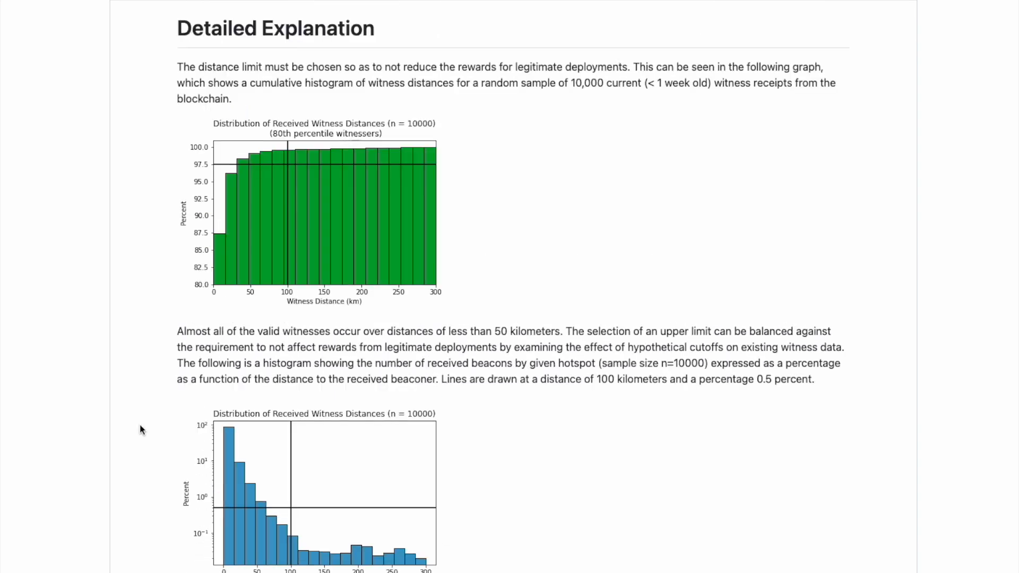
pyautogui.moveTo(526, 393)
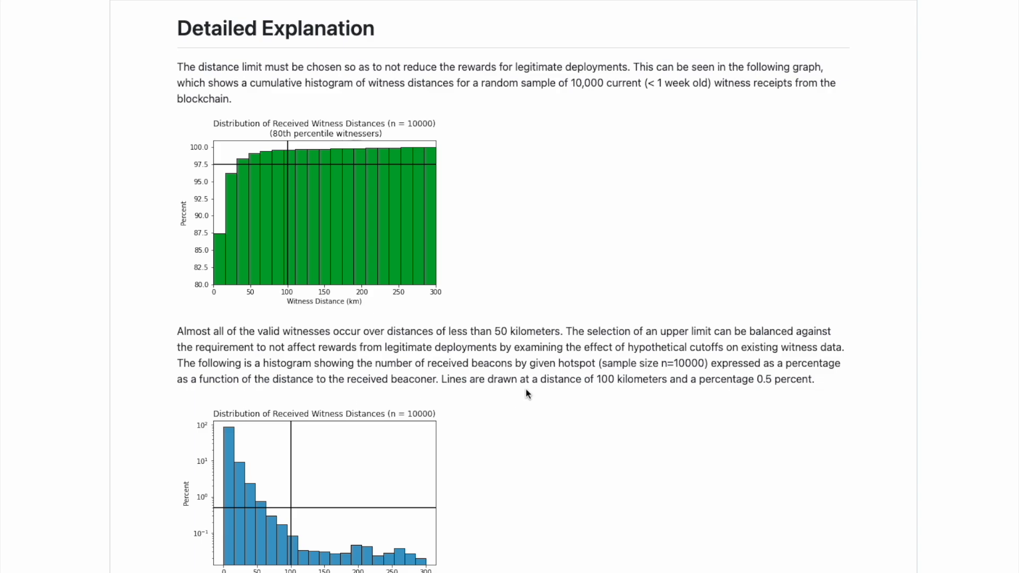
pyautogui.moveTo(717, 291)
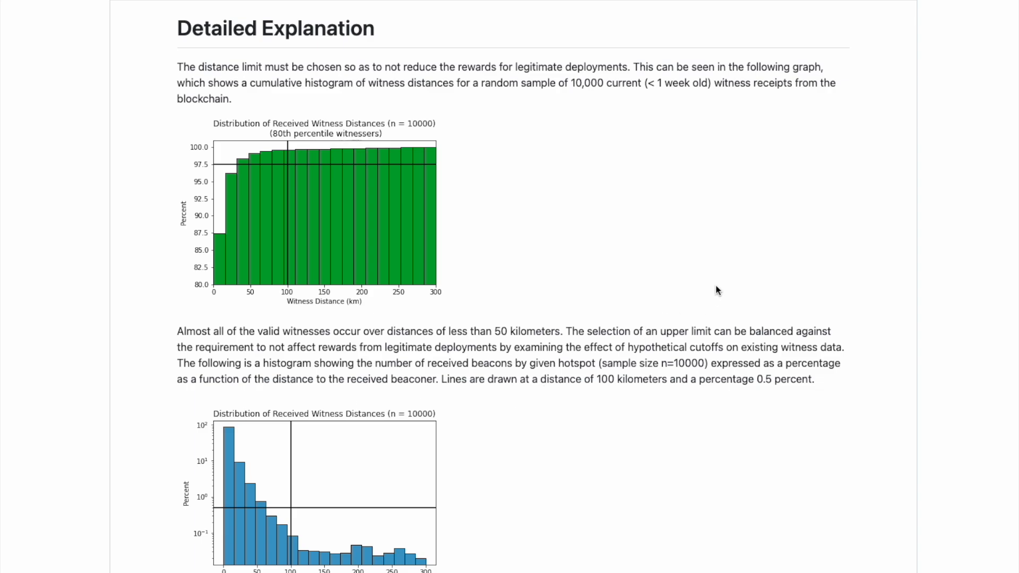
pyautogui.moveTo(876, 425)
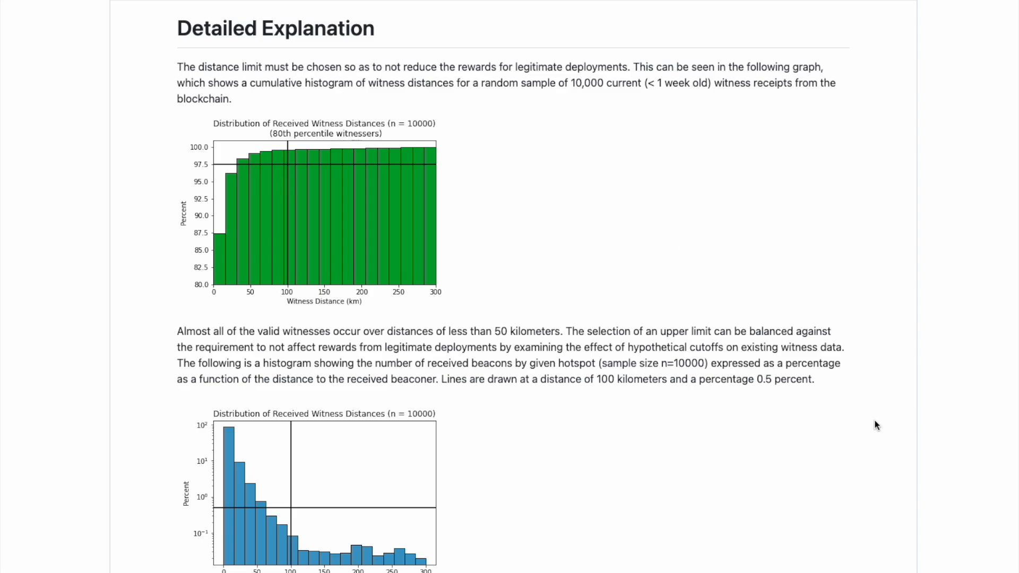
pyautogui.moveTo(301, 104)
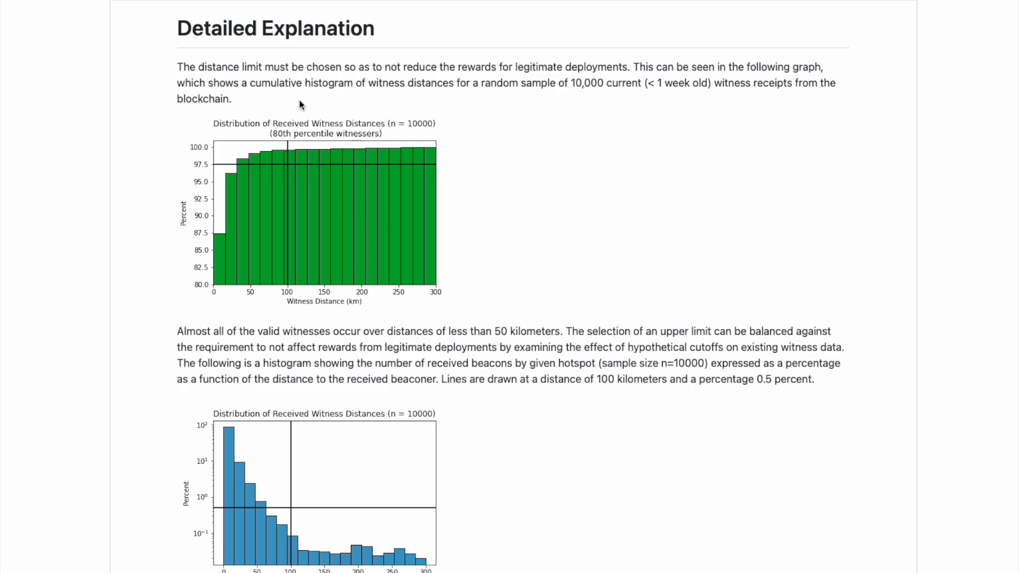
pyautogui.moveTo(177, 67); pyautogui.dragTo(288, 66)
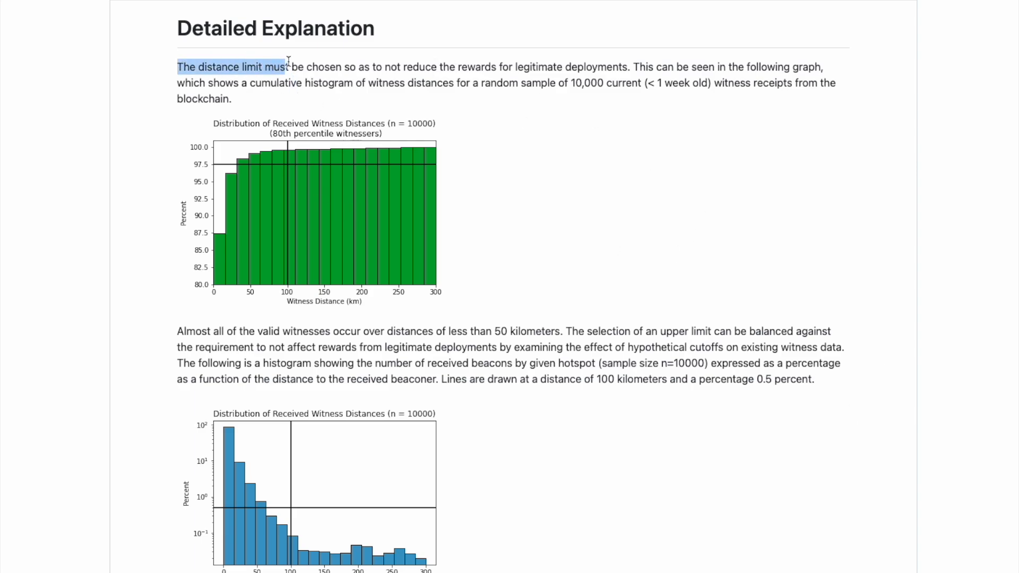
pyautogui.moveTo(289, 67); pyautogui.dragTo(403, 66)
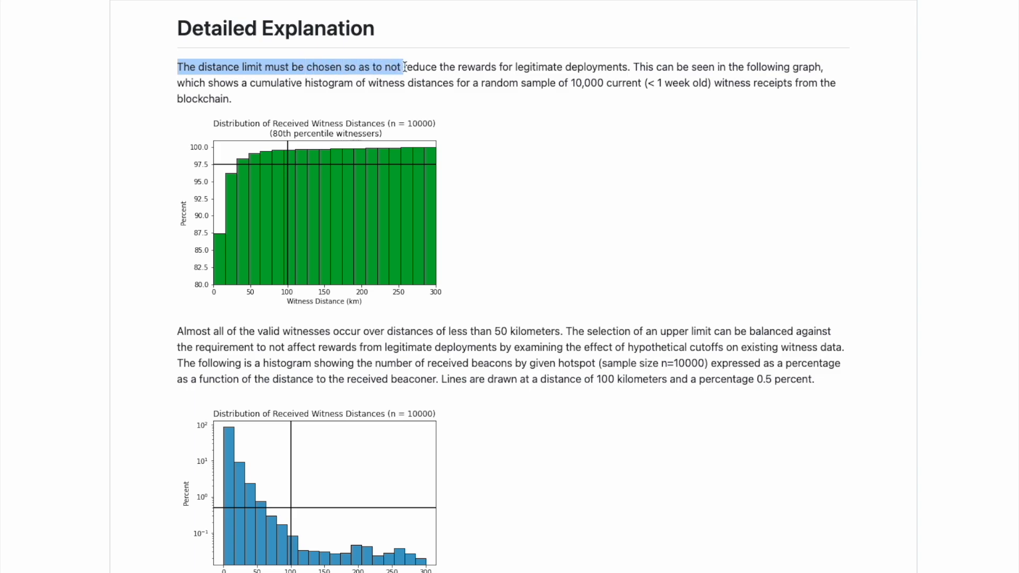
pyautogui.moveTo(403, 67); pyautogui.dragTo(608, 67)
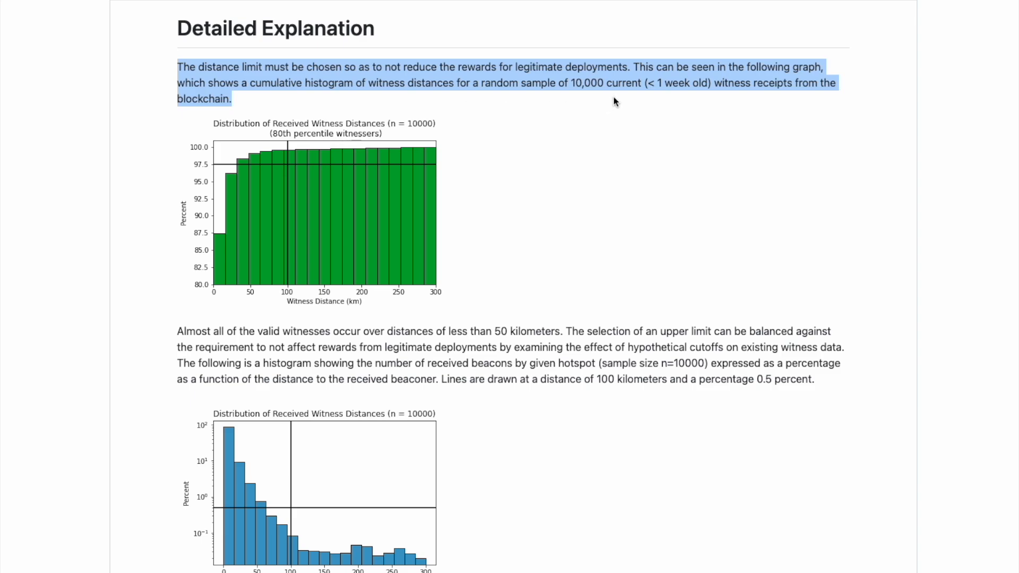
pyautogui.moveTo(779, 119)
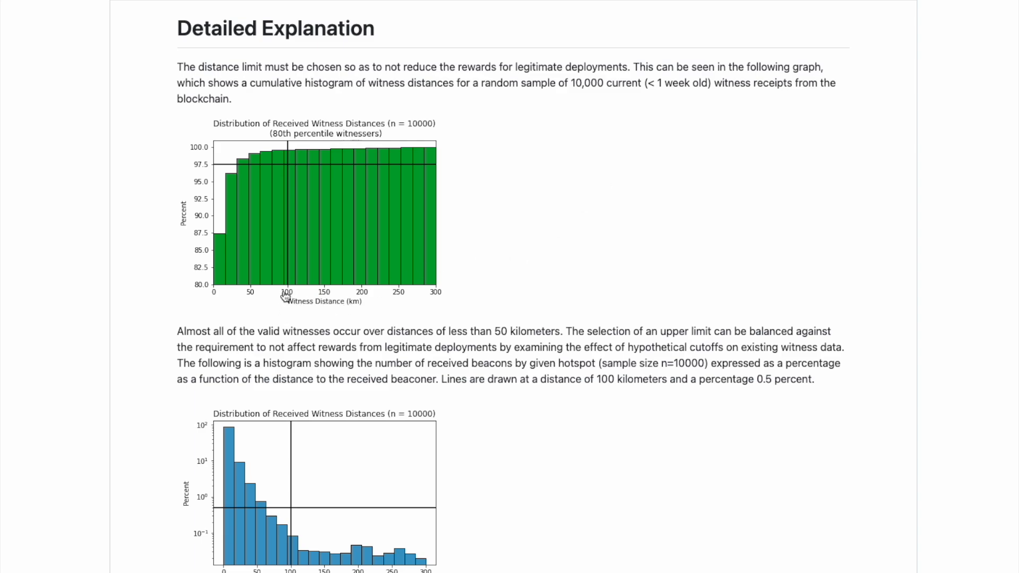
pyautogui.moveTo(283, 160)
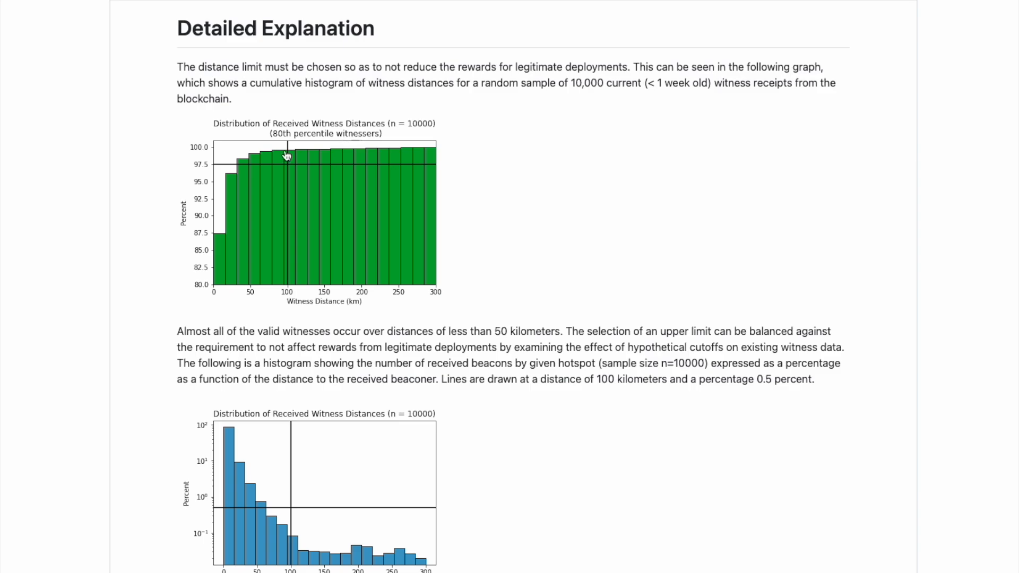
# Scroll down to the 'Distribution of Witness Distances' histogram for high performing hotspots
pyautogui.scroll(-3)
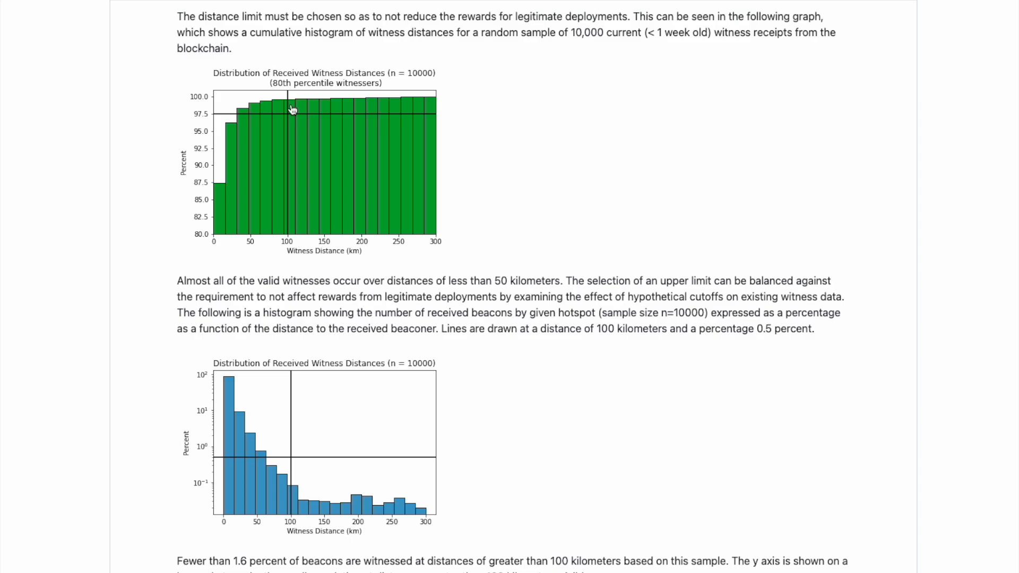
pyautogui.scroll(-3)
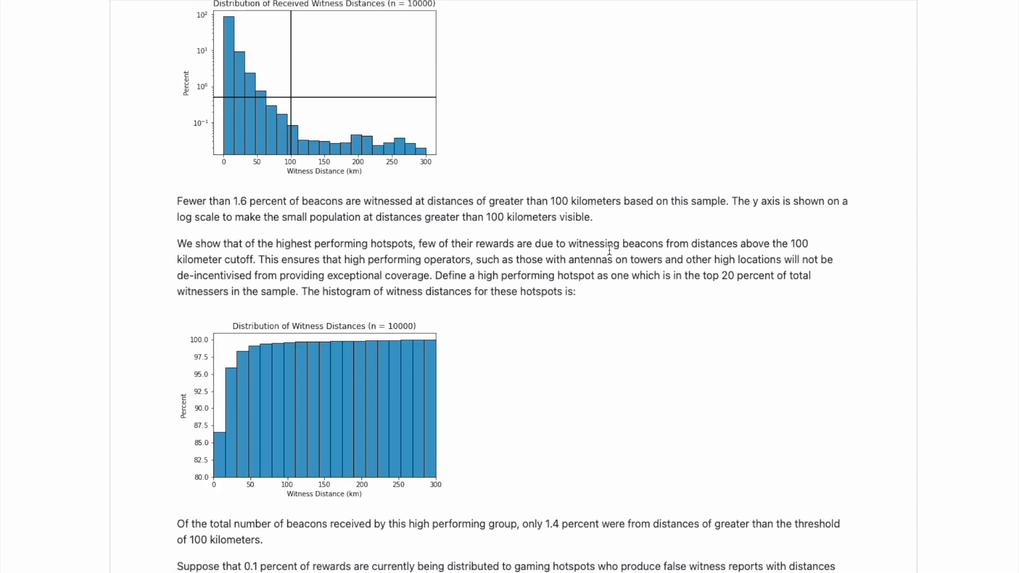
pyautogui.scroll(-3)
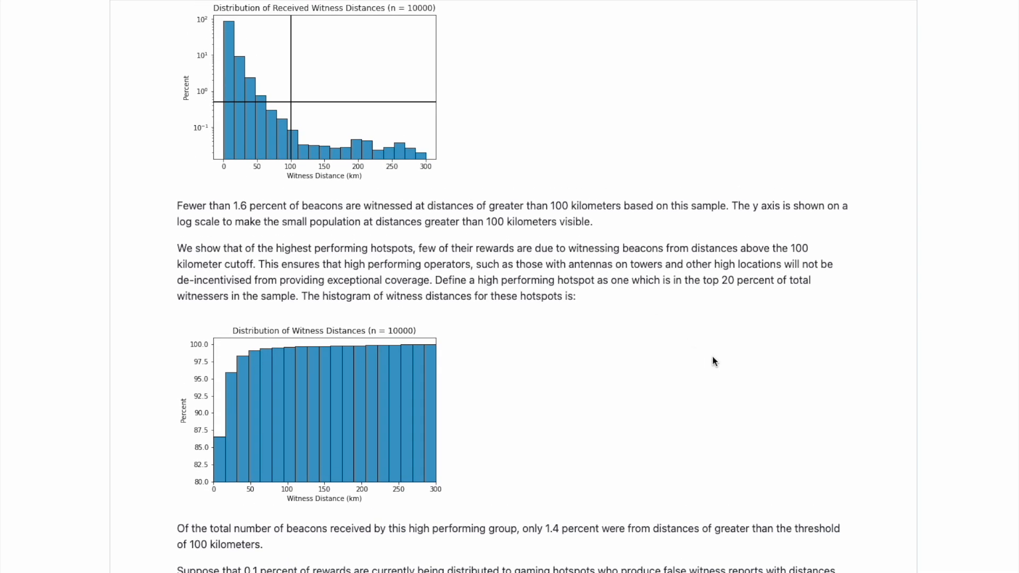
pyautogui.scroll(-3)
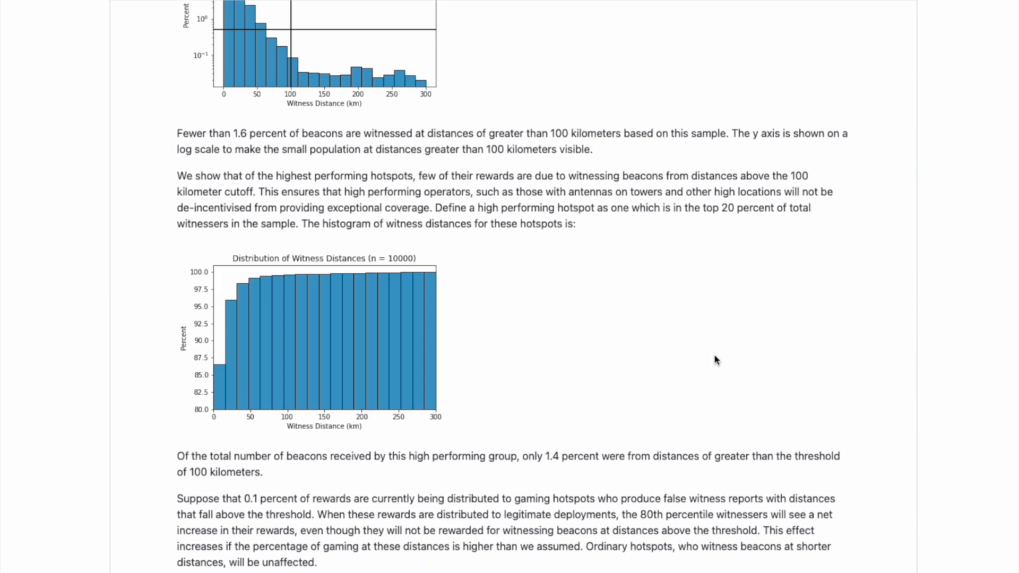
pyautogui.scroll(-3)
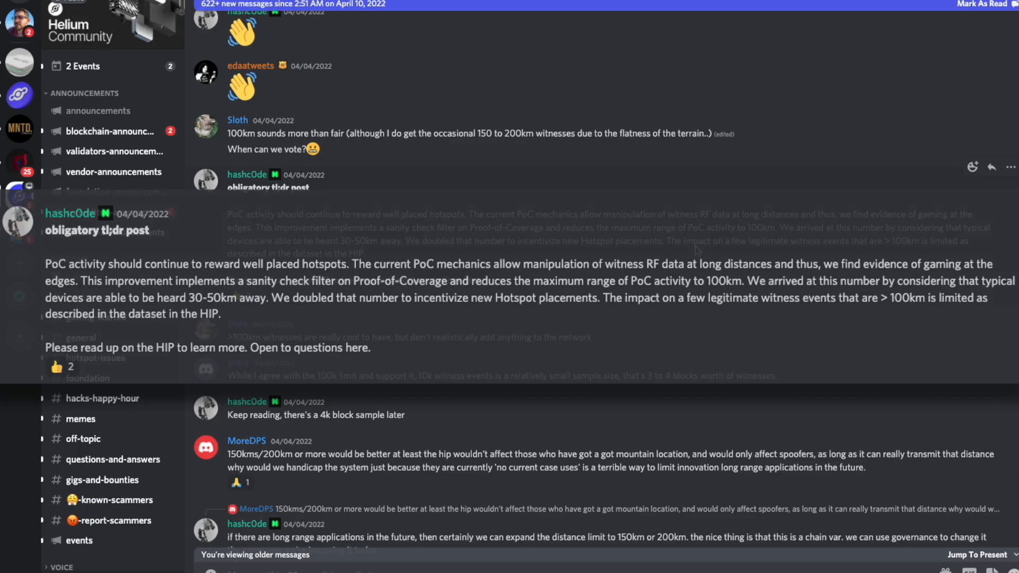
# Highlight the tl;dr post's sentences on the sanity check filter, 100km limit, and legitimate witnesses
pyautogui.moveTo(284, 228); pyautogui.dragTo(468, 228)
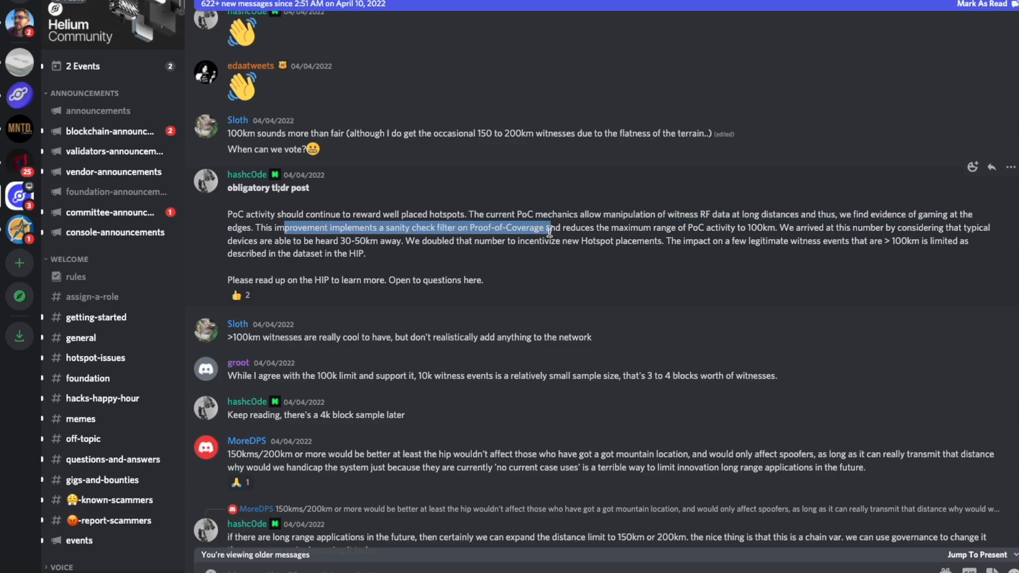
pyautogui.moveTo(549, 227); pyautogui.dragTo(721, 227)
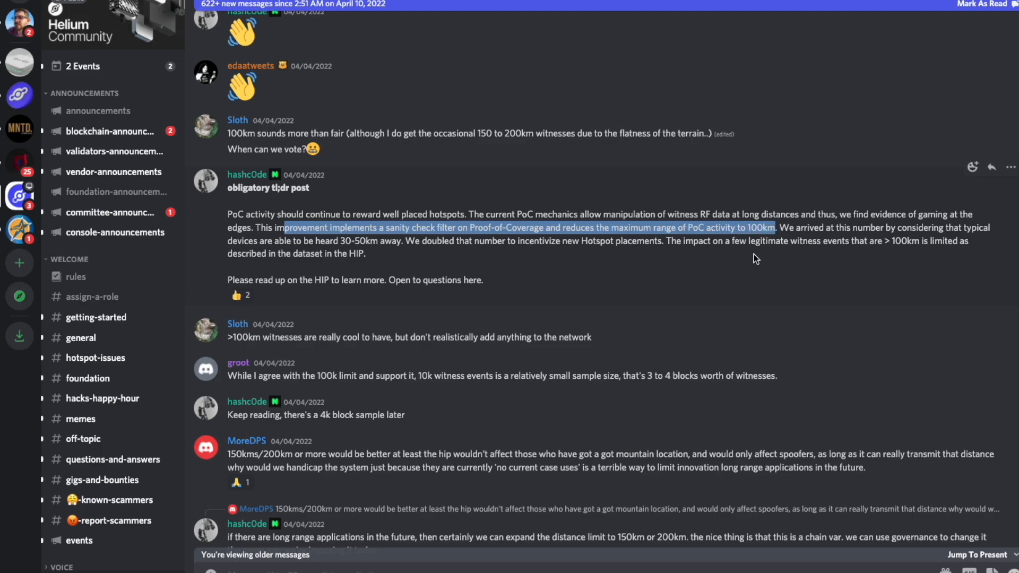
pyautogui.moveTo(772, 226); pyautogui.dragTo(840, 227)
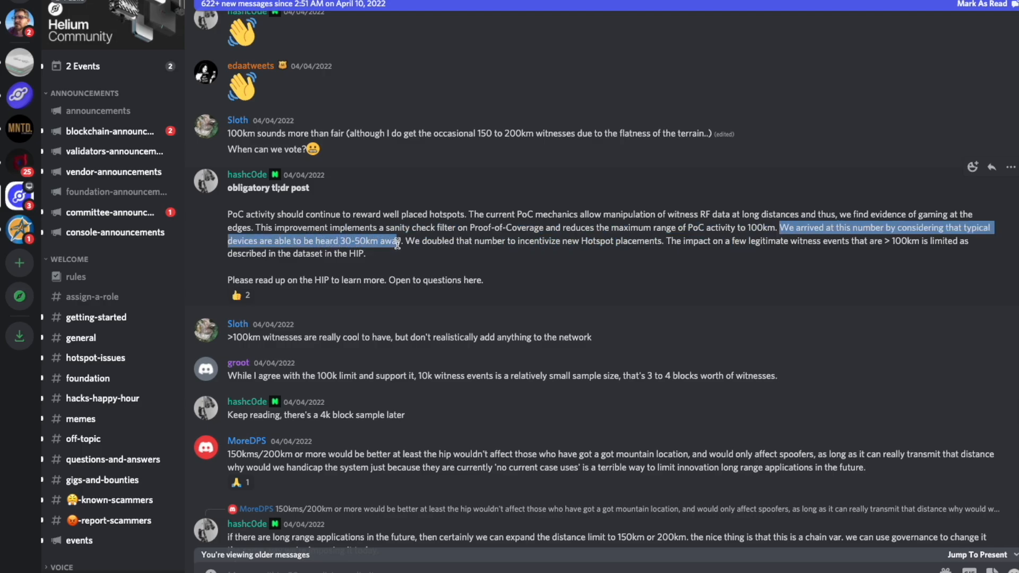
pyautogui.moveTo(406, 241); pyautogui.dragTo(523, 241)
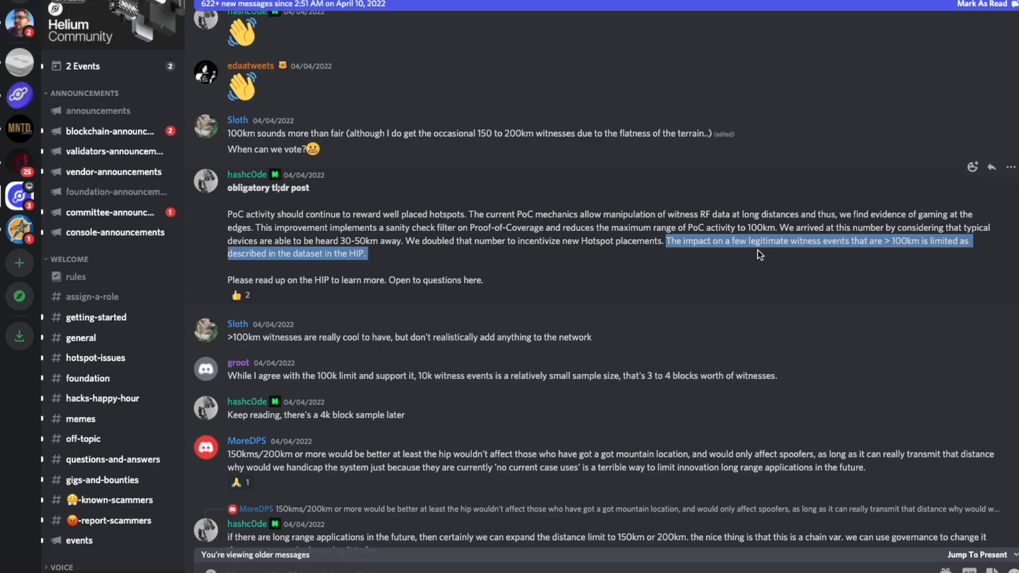
pyautogui.click(515, 267)
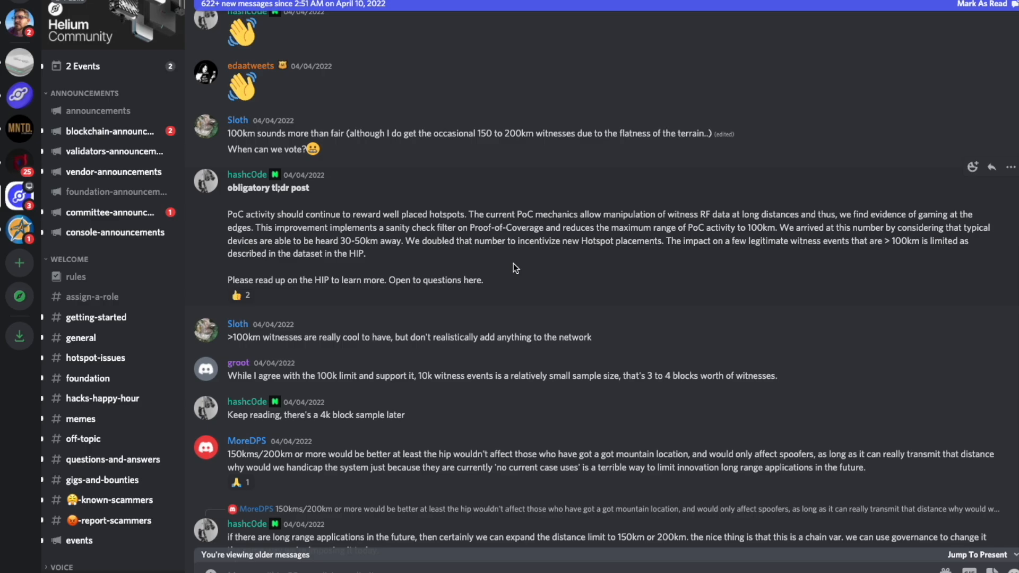
# Scroll to Heefi's beacon map reply and highlight its text about 3 of 14 witnesses becoming invalid
pyautogui.scroll(-3)
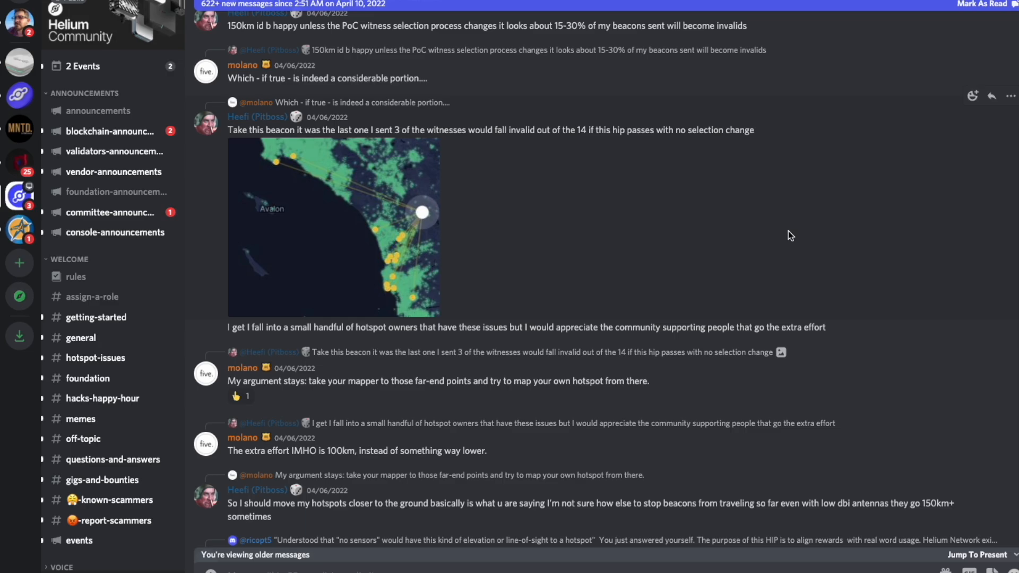
pyautogui.moveTo(717, 174)
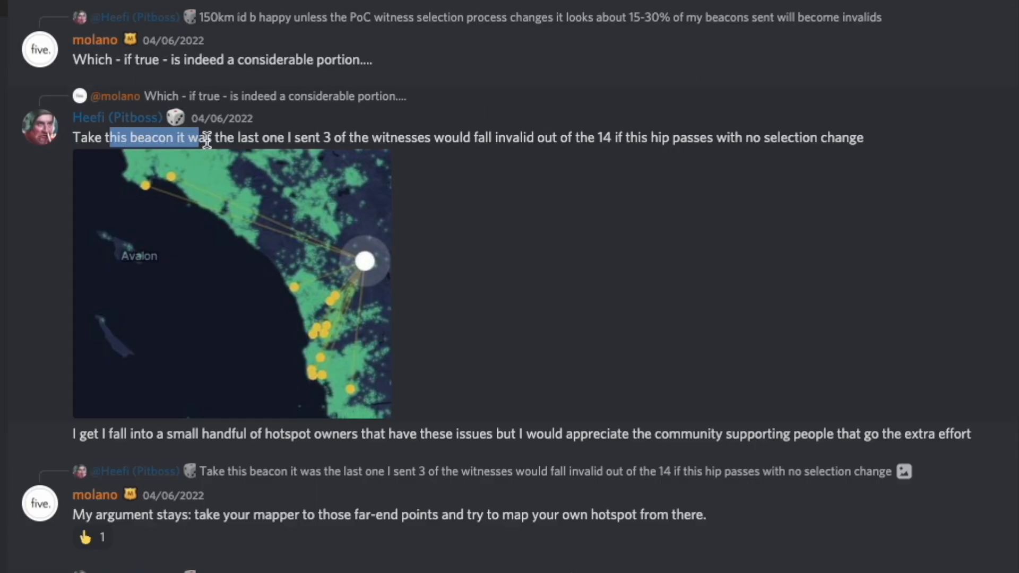
pyautogui.moveTo(202, 137); pyautogui.dragTo(434, 137)
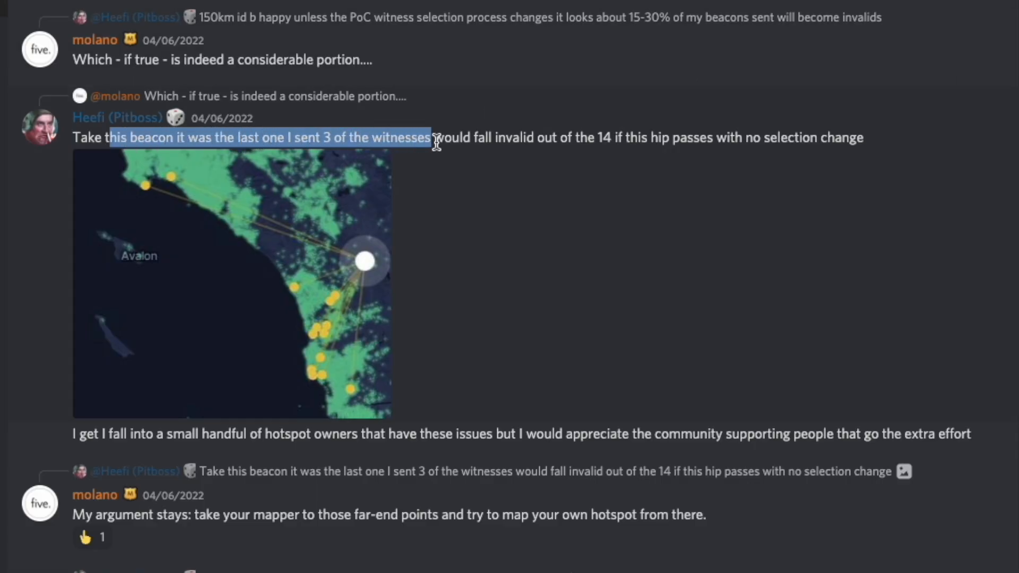
pyautogui.moveTo(431, 137); pyautogui.dragTo(617, 137)
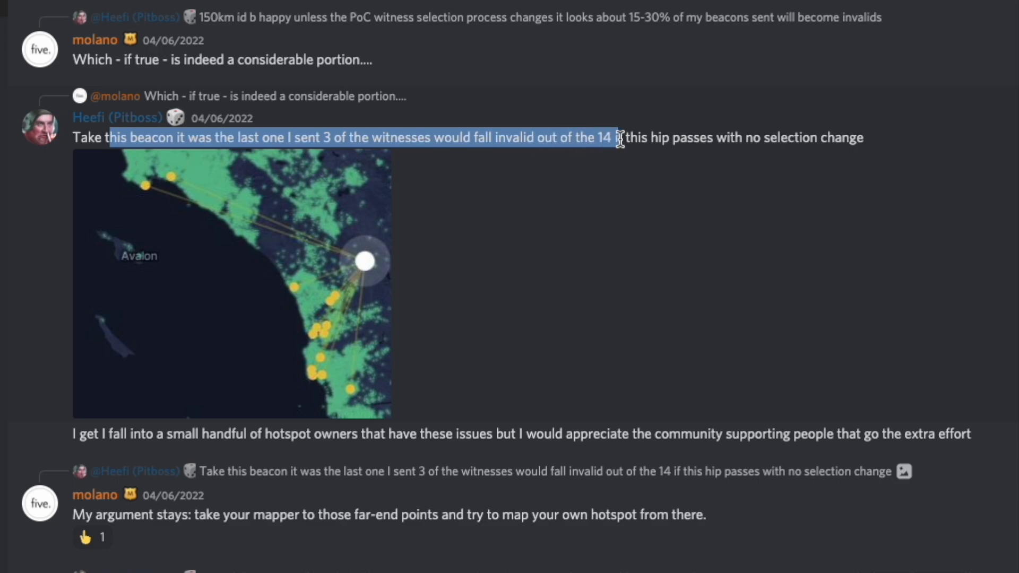
pyautogui.moveTo(620, 138); pyautogui.dragTo(809, 138)
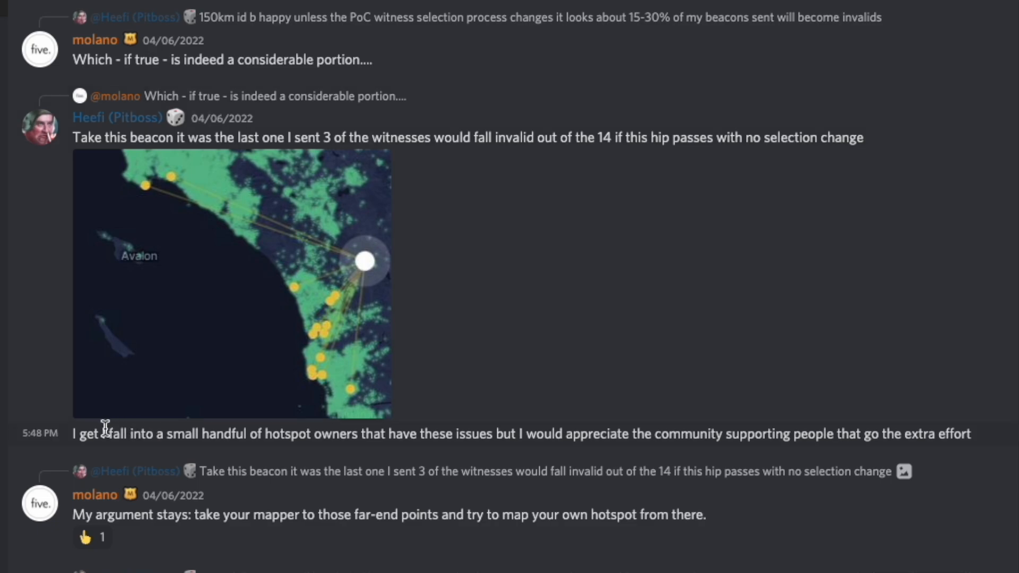
pyautogui.moveTo(105, 434); pyautogui.dragTo(526, 434)
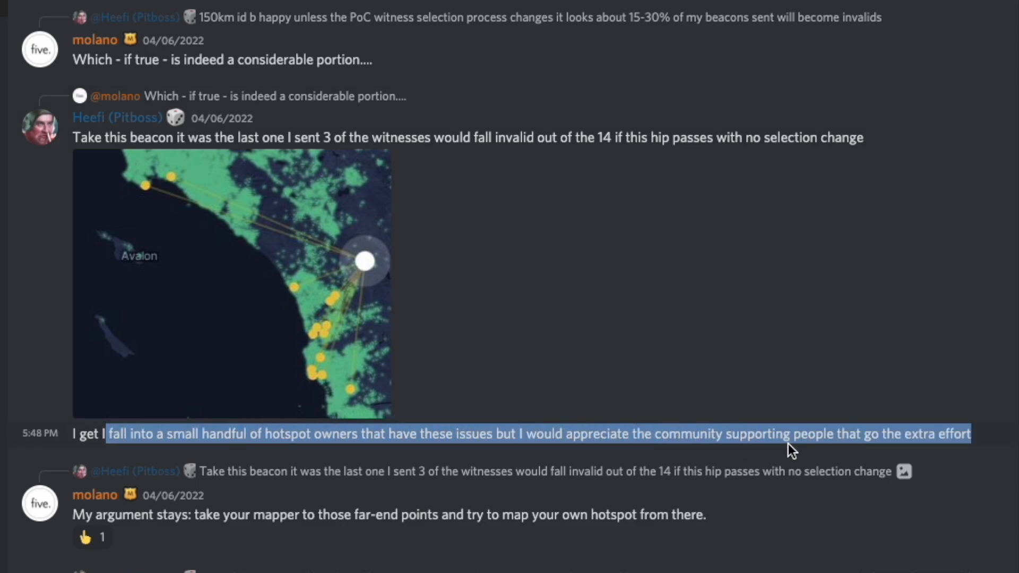
pyautogui.moveTo(990, 445)
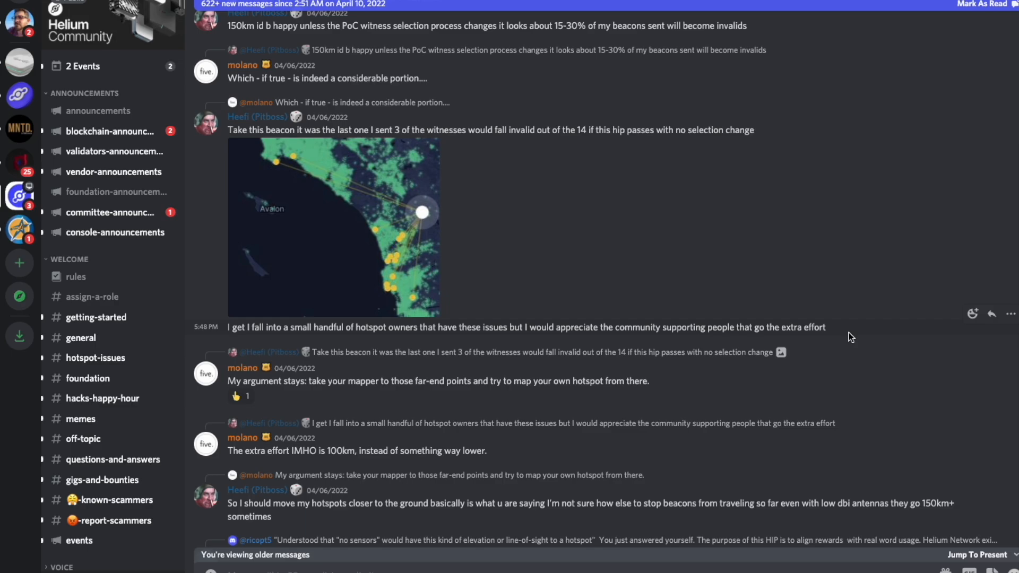
pyautogui.moveTo(823, 369)
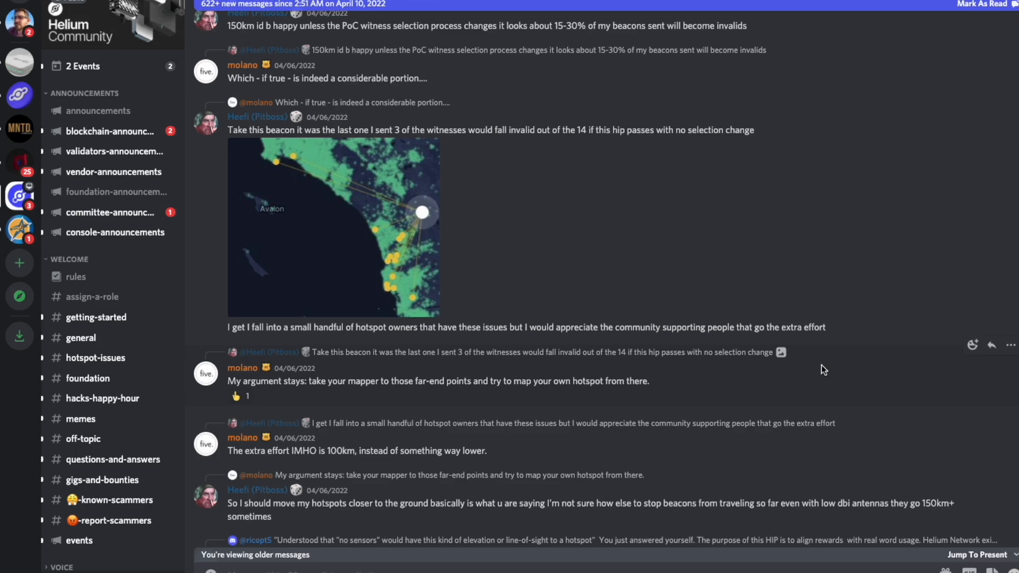
# Scroll back through the HIP 58 PoC Distance Limit page, now showing 3,524 blocks left and 5,411 votes
pyautogui.scroll(-3)
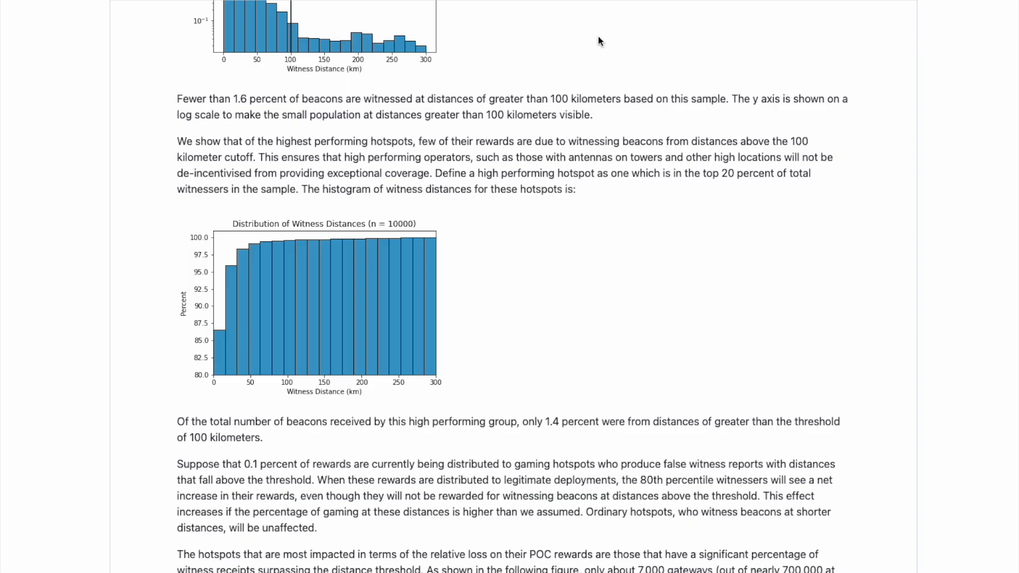
pyautogui.scroll(-3)
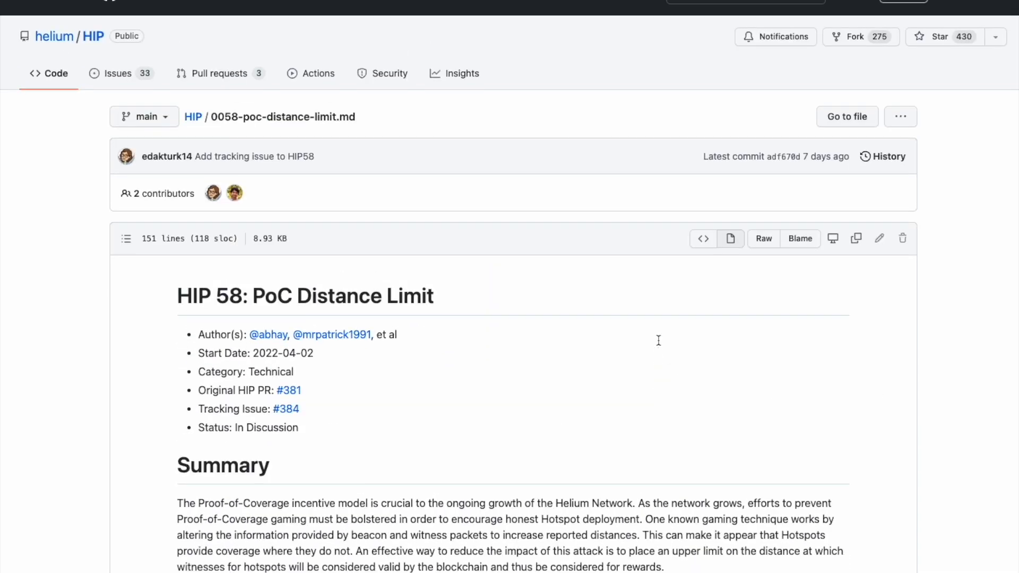
pyautogui.moveTo(662, 375)
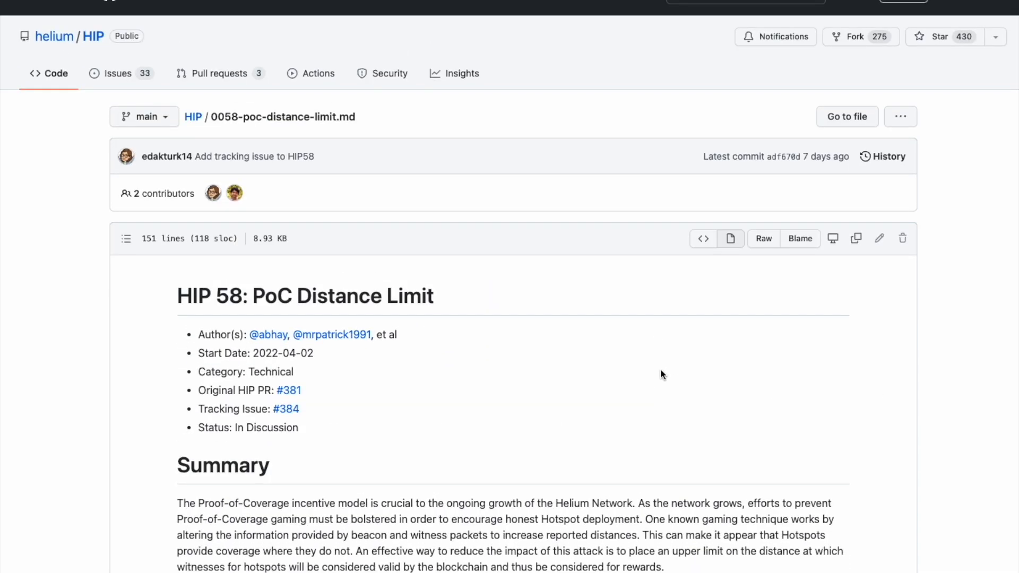
pyautogui.moveTo(658, 377)
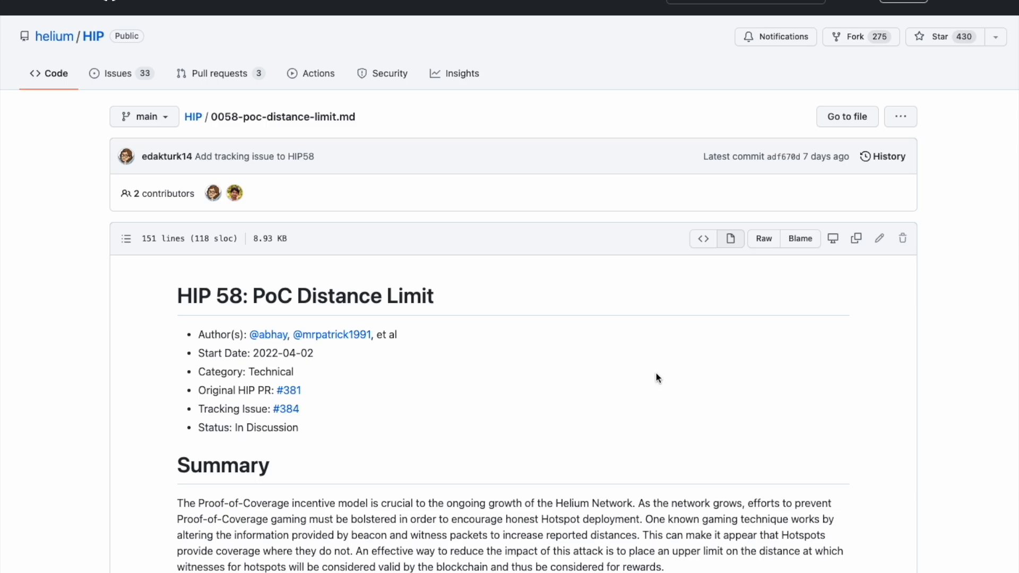
pyautogui.scroll(-3)
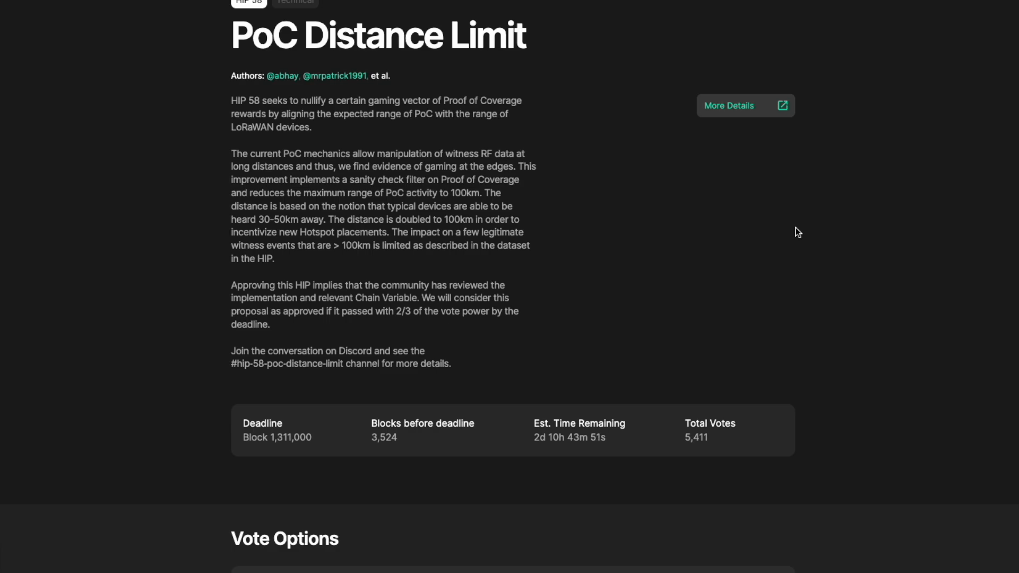
# Scroll past Vote Options to Preliminary Results: 91.22% for (4,734 votes), 8.78% against
pyautogui.scroll(-3)
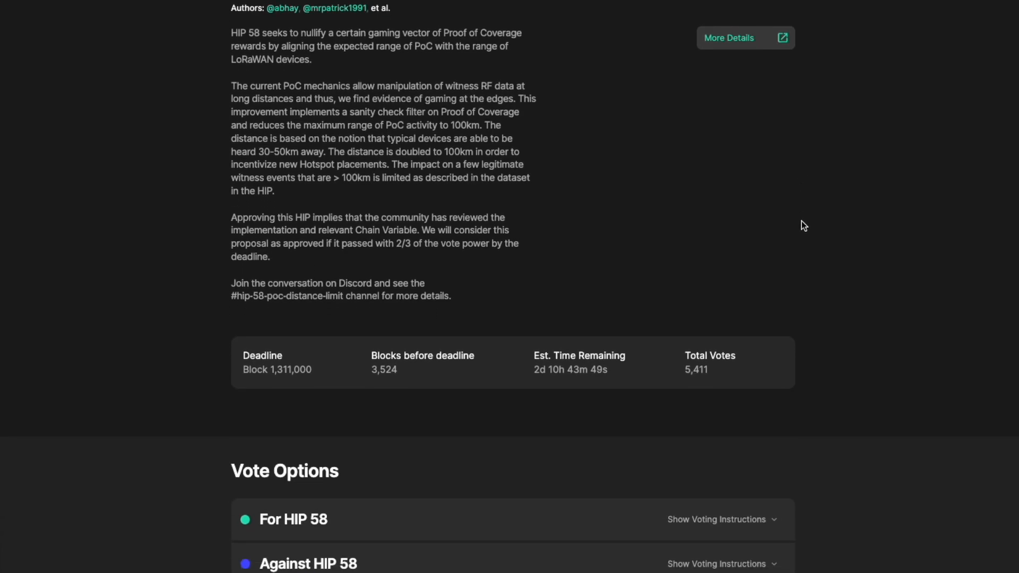
pyautogui.scroll(-3)
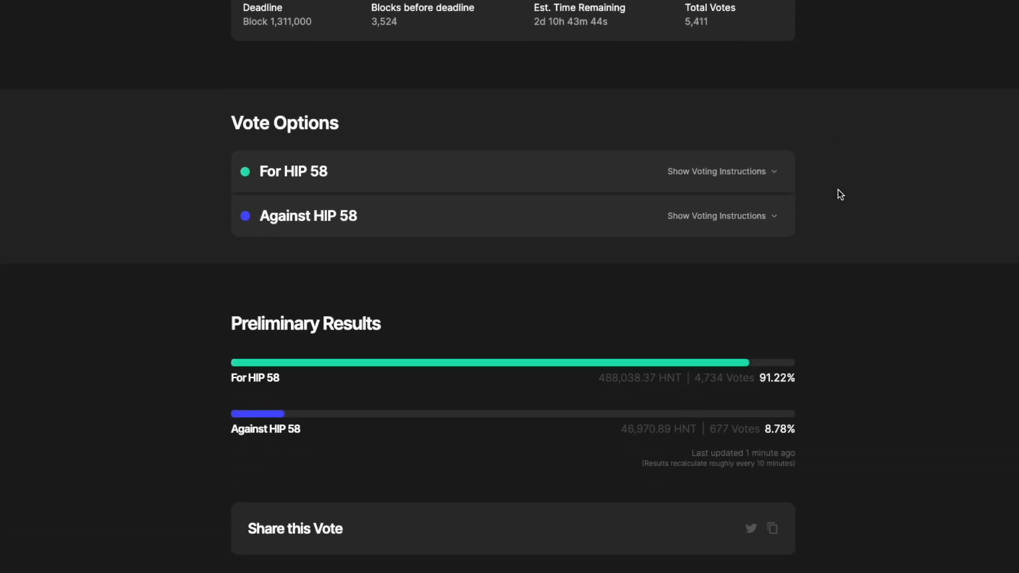